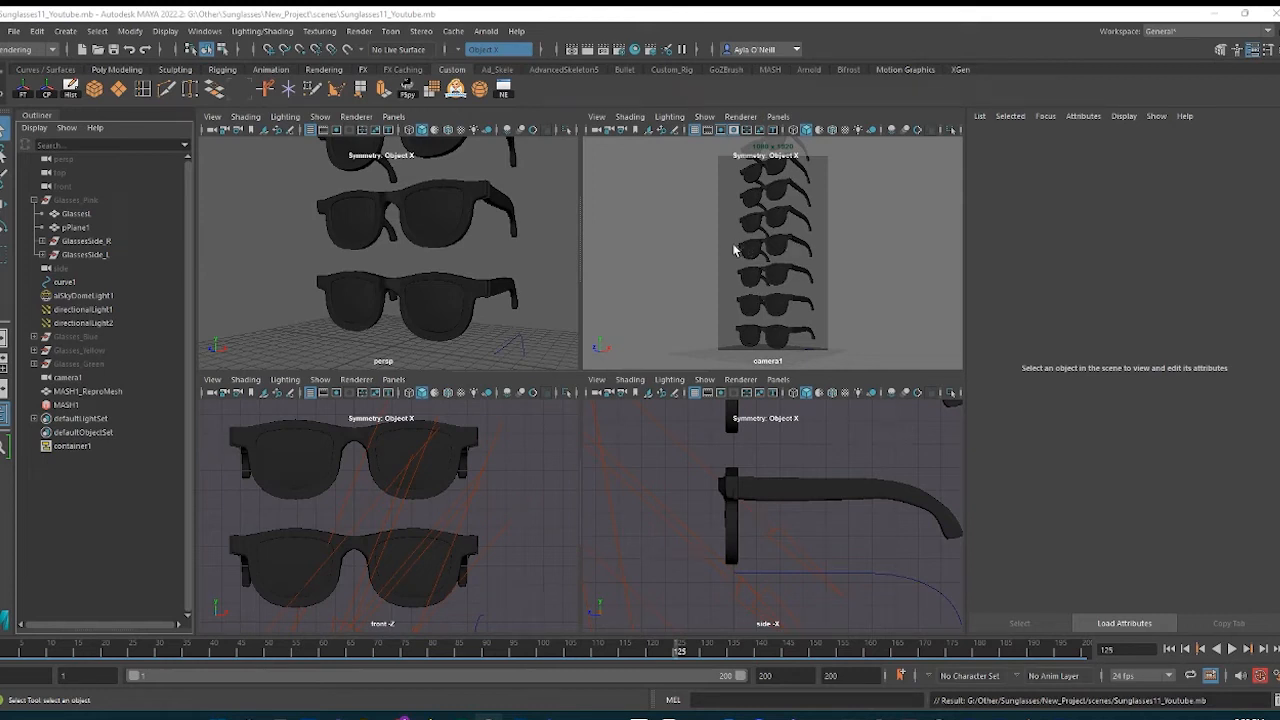
pyautogui.moveTo(780, 250)
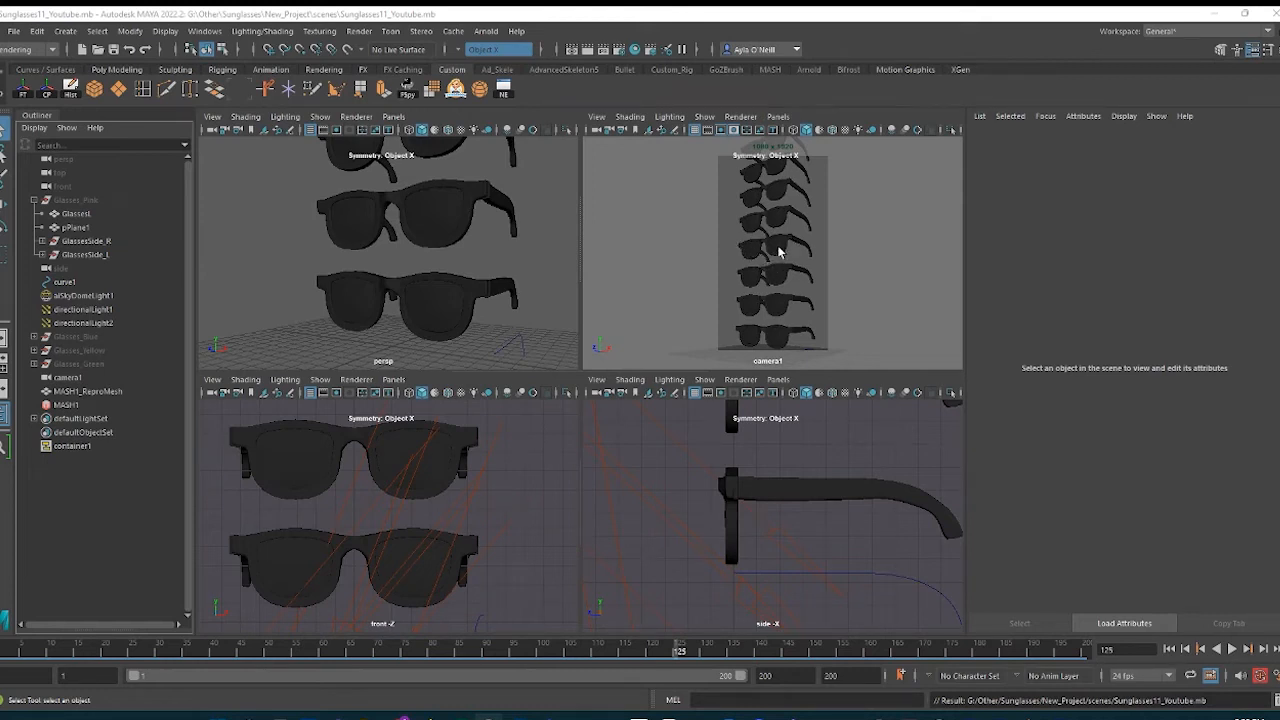
pyautogui.moveTo(792, 246)
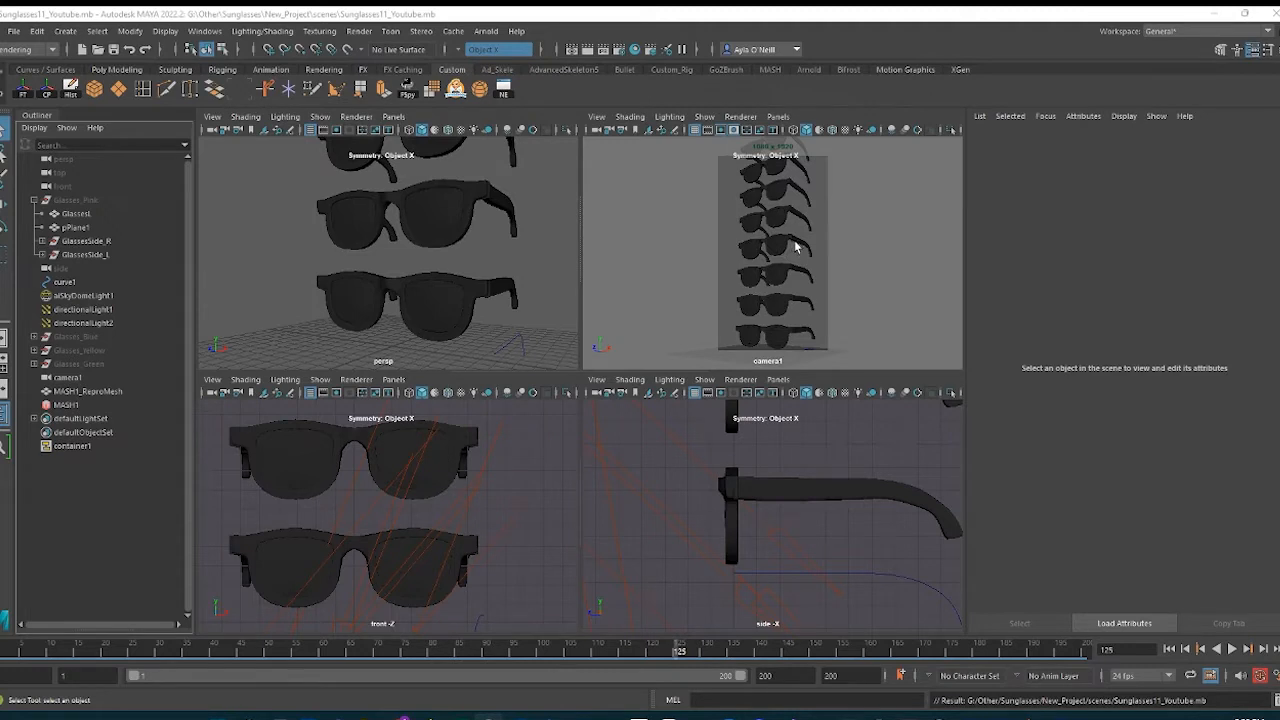
pyautogui.moveTo(808, 252)
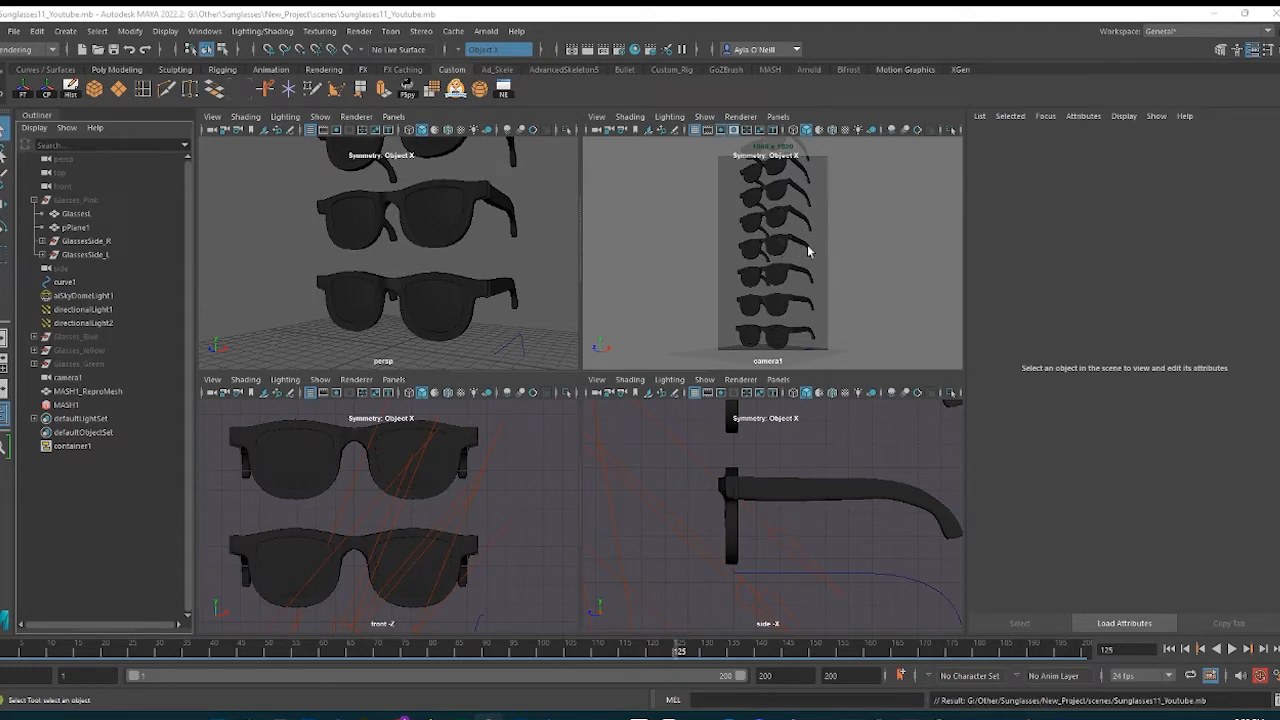
pyautogui.moveTo(808, 240)
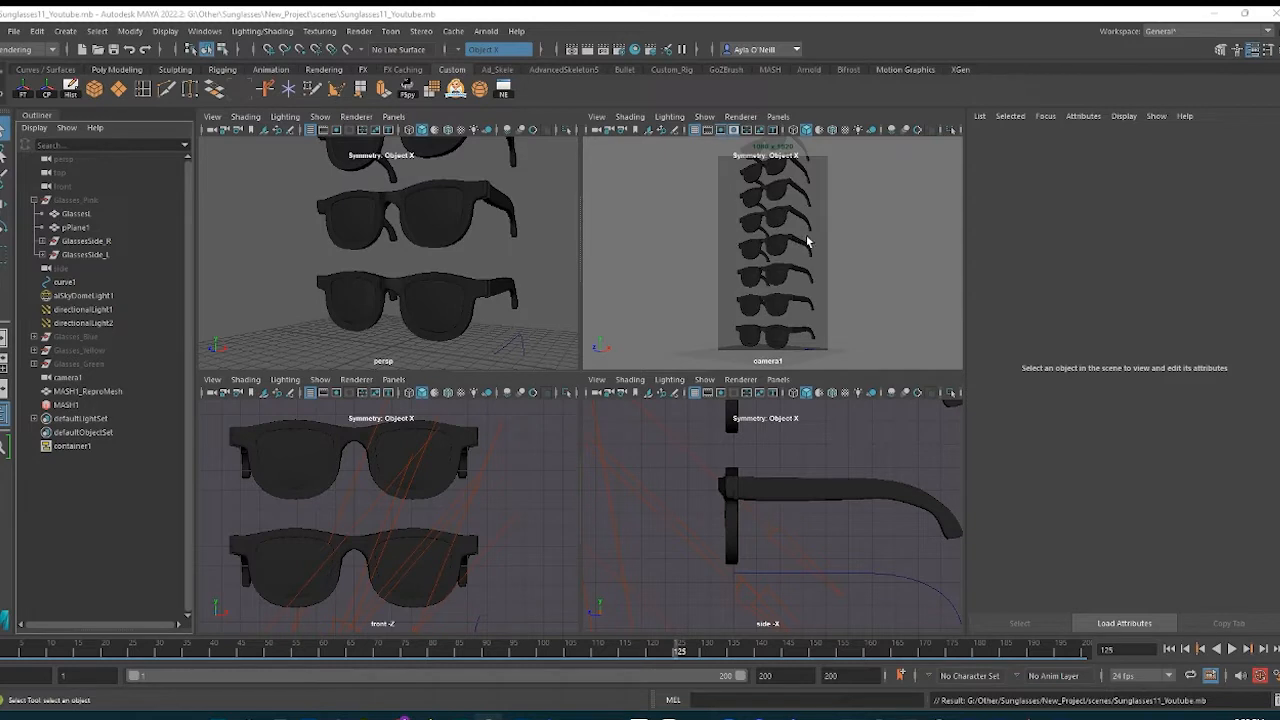
pyautogui.moveTo(824, 248)
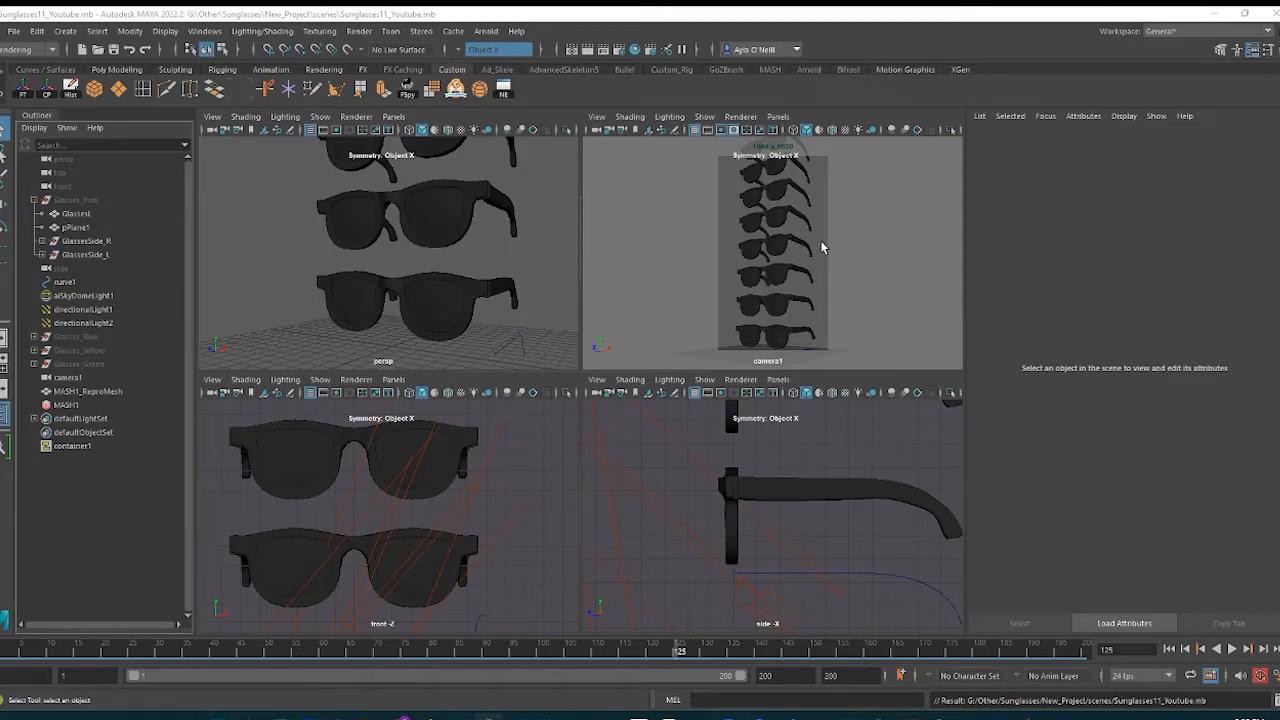
pyautogui.moveTo(816, 236)
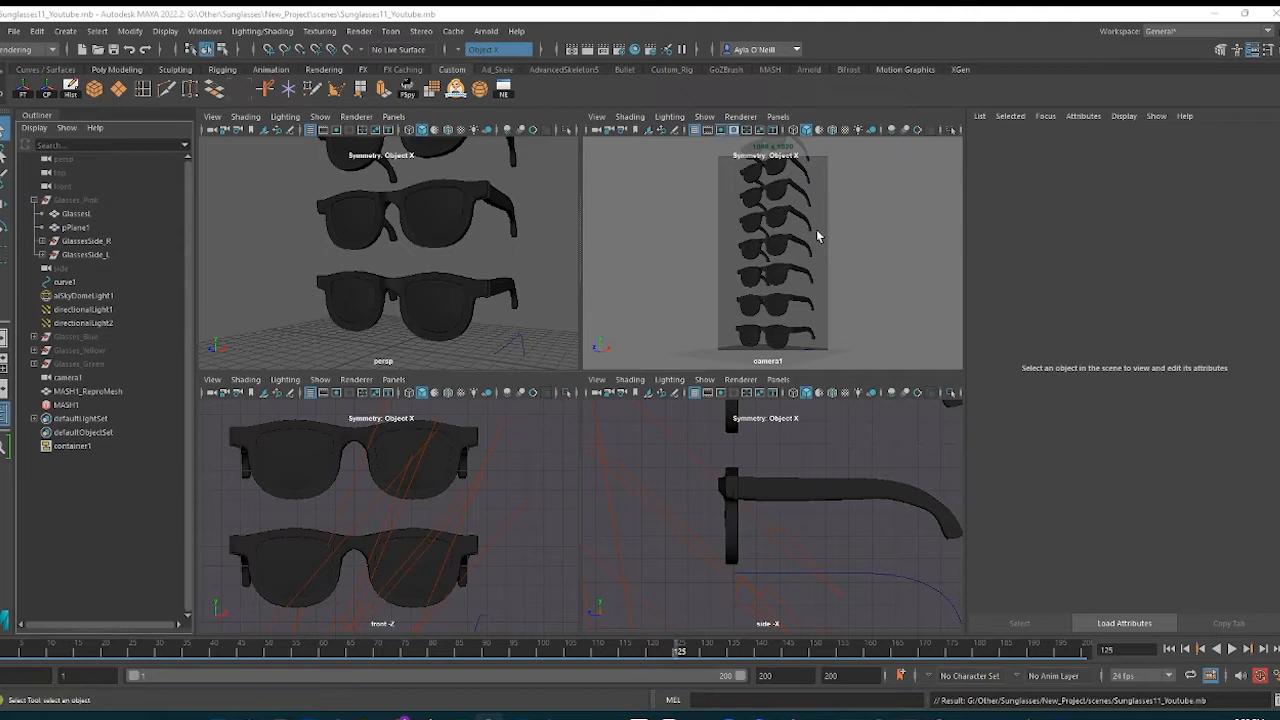
pyautogui.moveTo(800, 230)
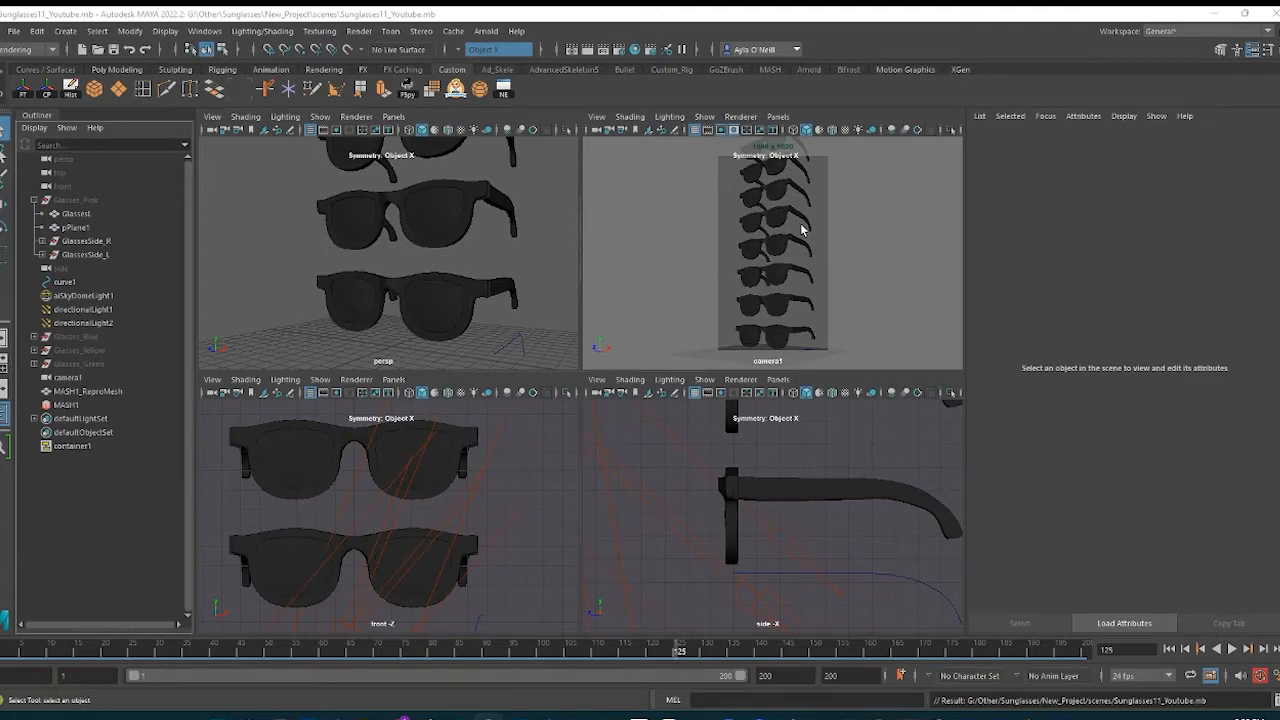
pyautogui.moveTo(860, 276)
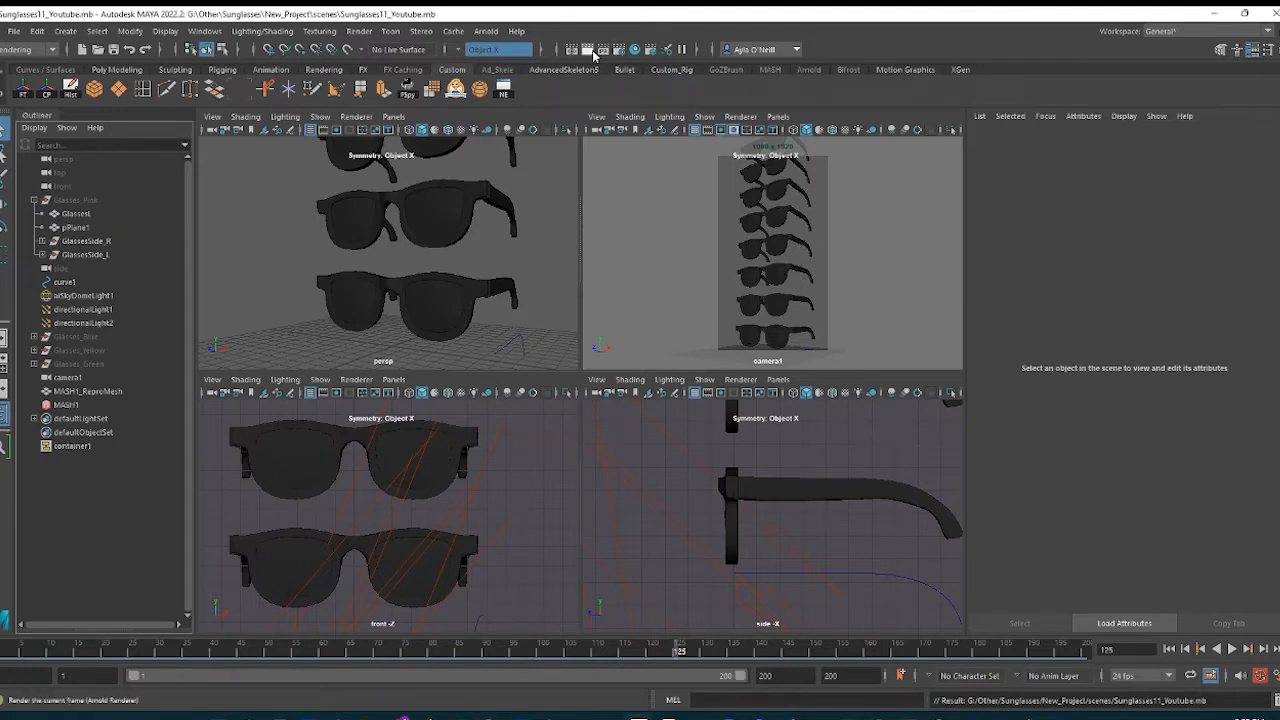
# Step: Render a single test frame of the sunglasses in Maya and dismiss the preview
pyautogui.click(572, 48)
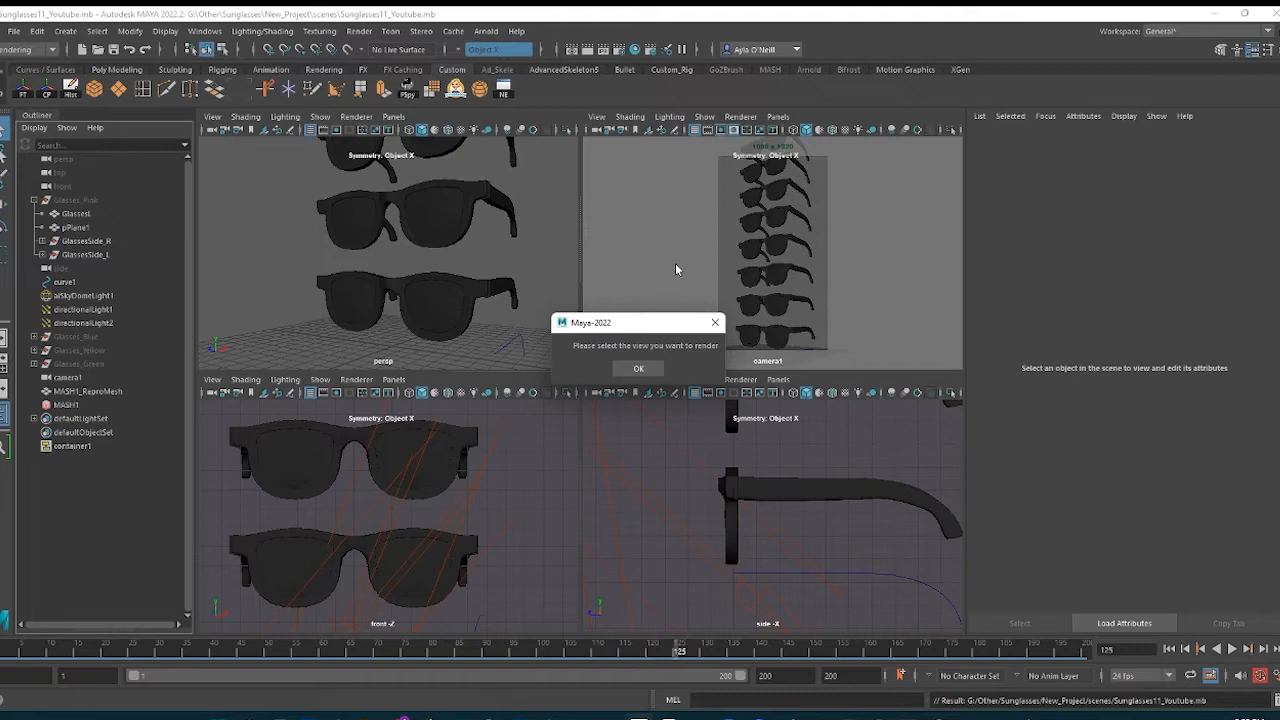
pyautogui.click(638, 368)
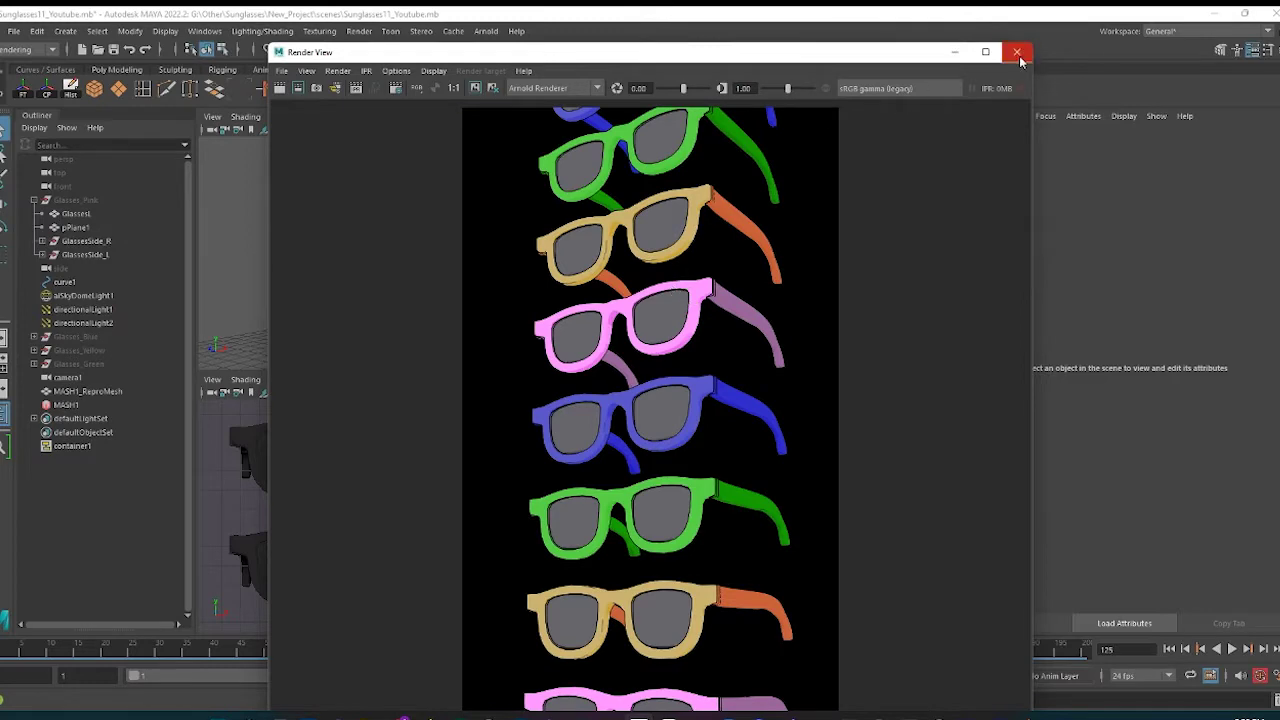
pyautogui.moveTo(1020, 52)
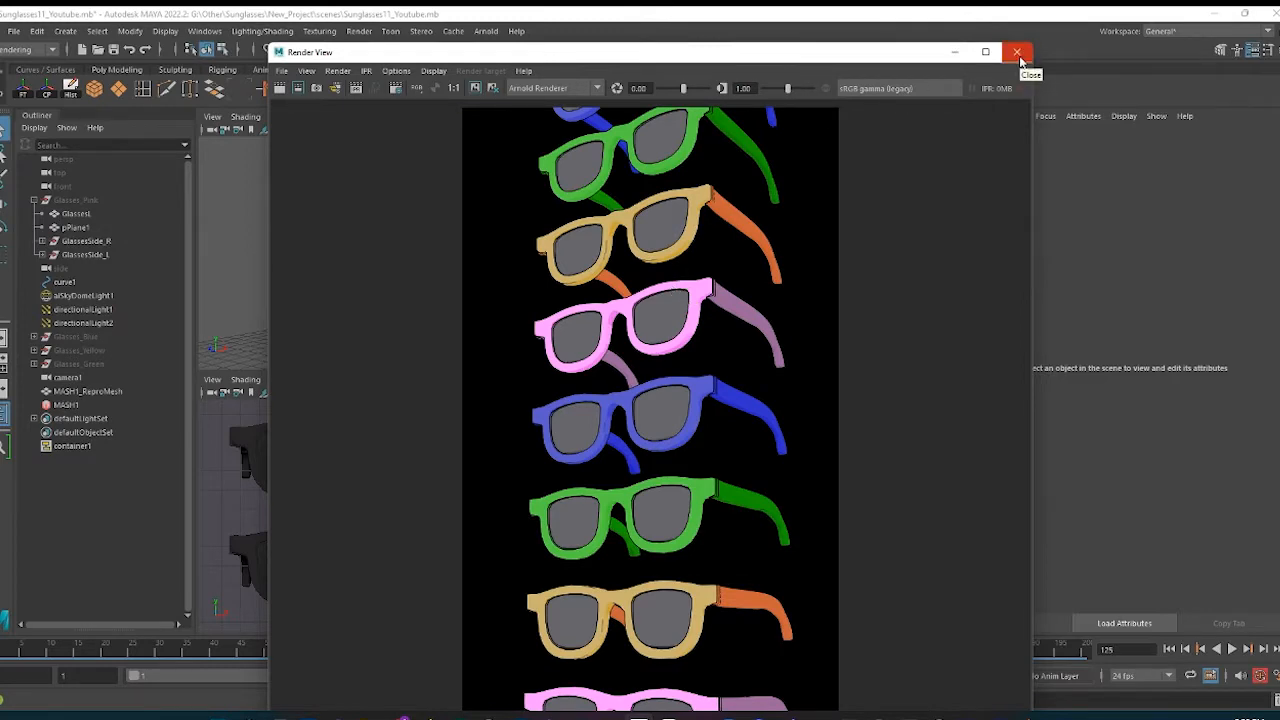
pyautogui.click(1018, 52)
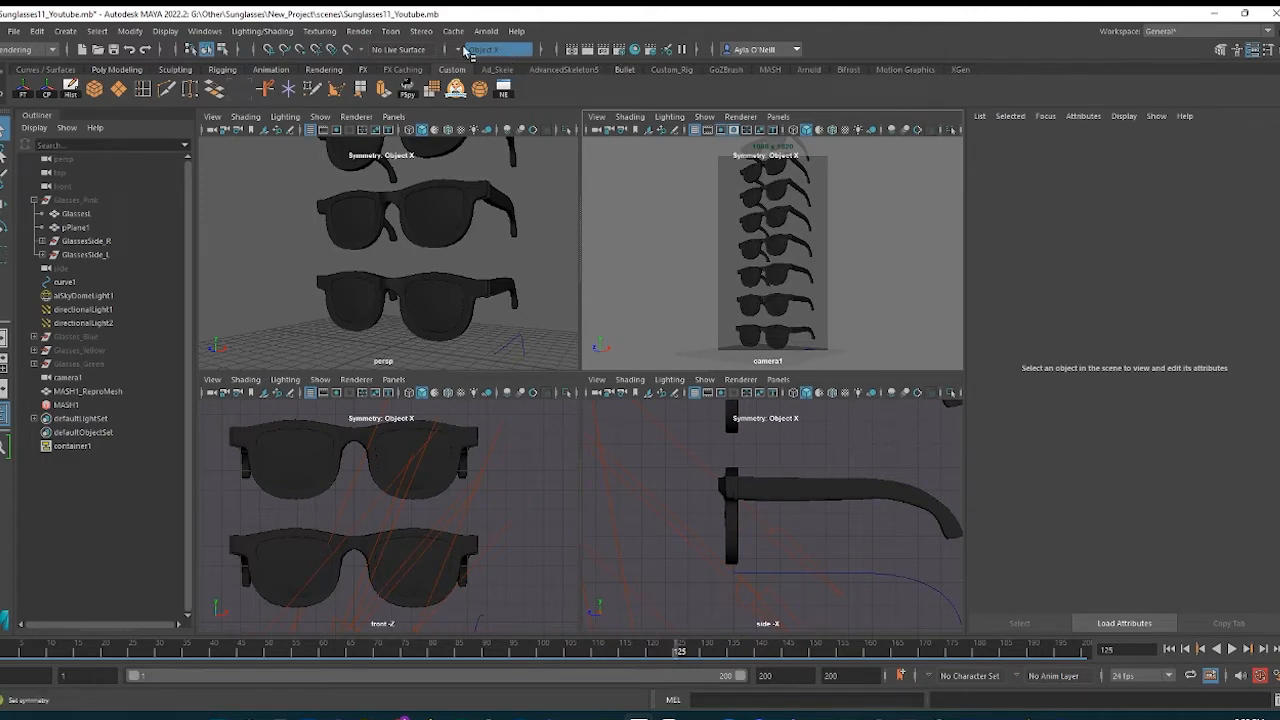
# Step: Review the Render Sequence options and the image output folder, then close them
pyautogui.click(356, 32)
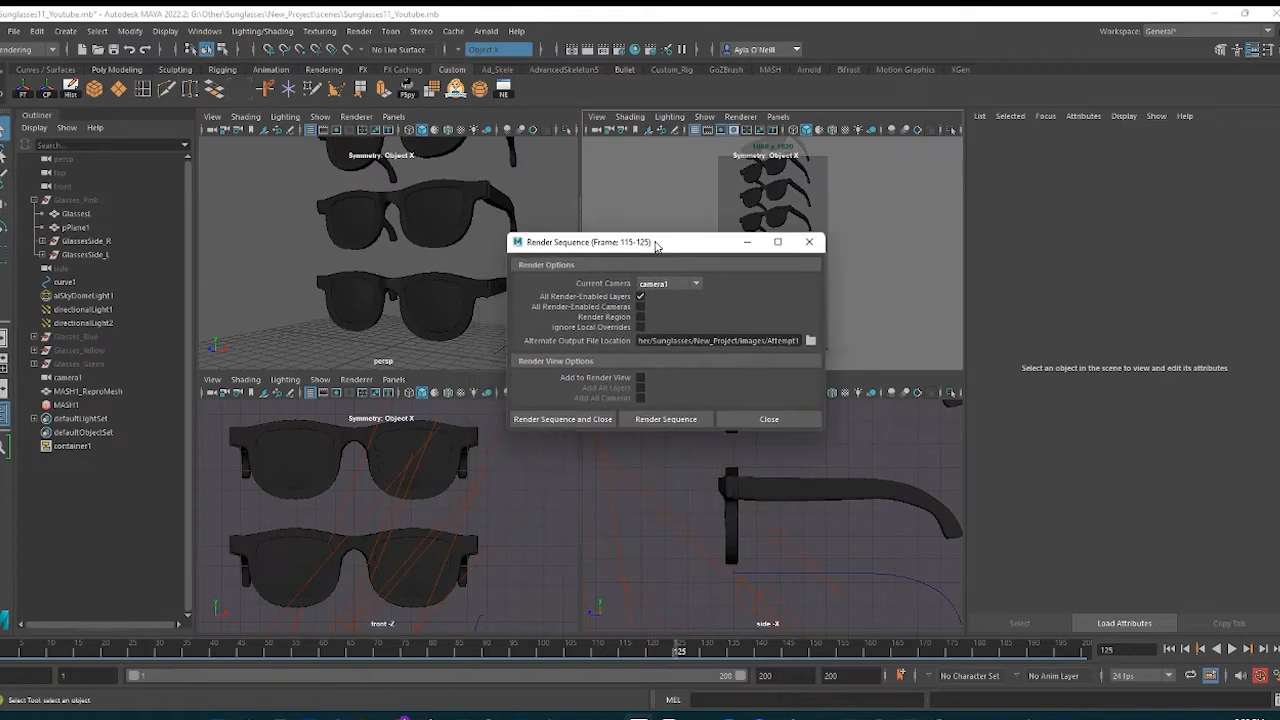
pyautogui.click(810, 340)
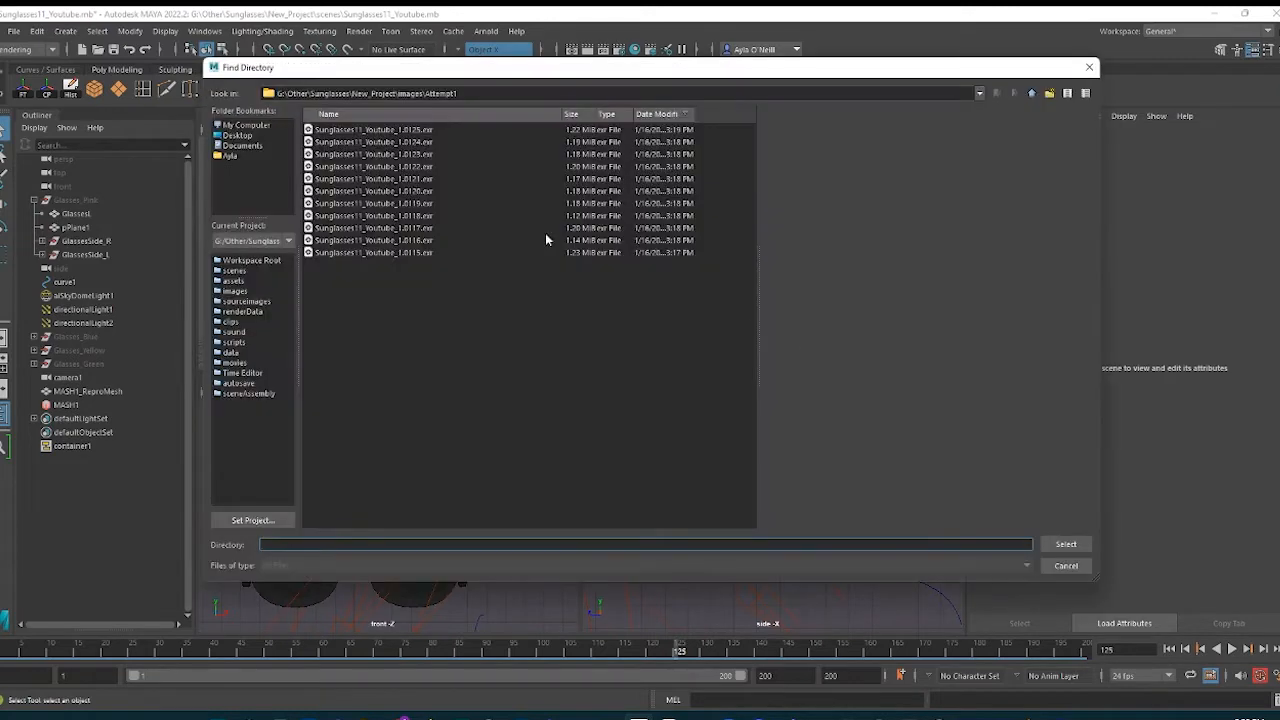
pyautogui.click(980, 94)
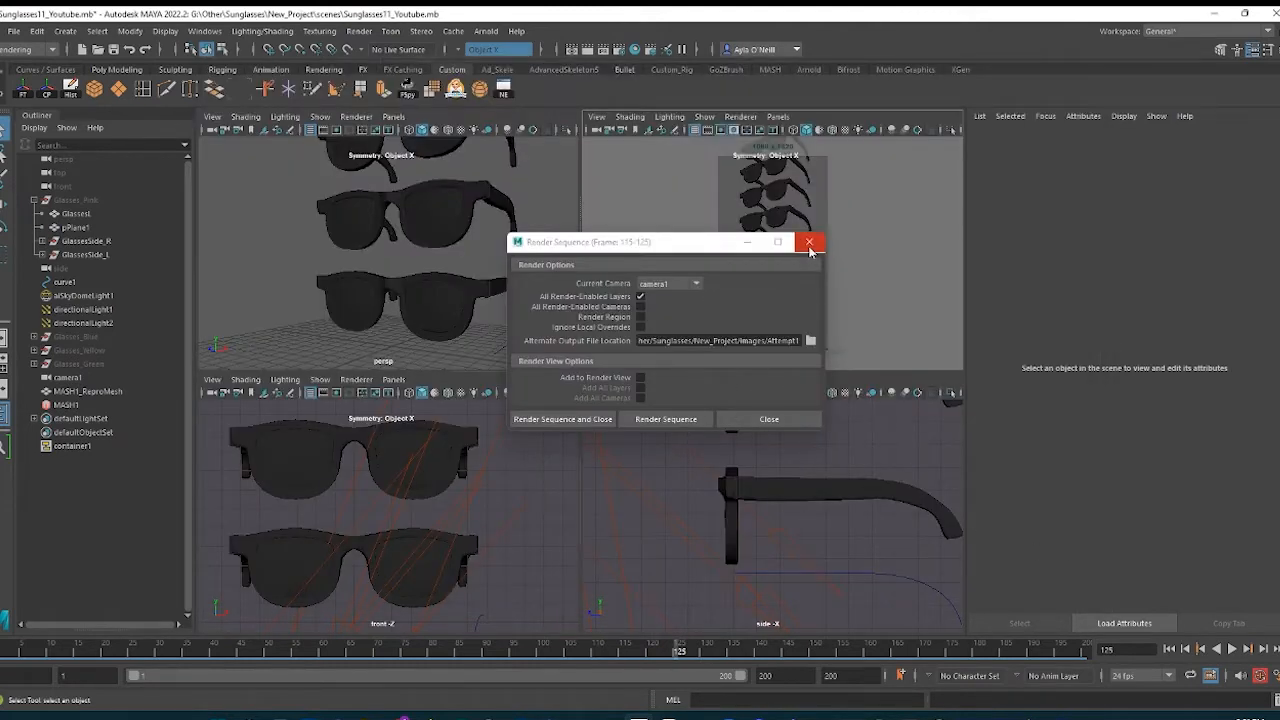
pyautogui.click(812, 242)
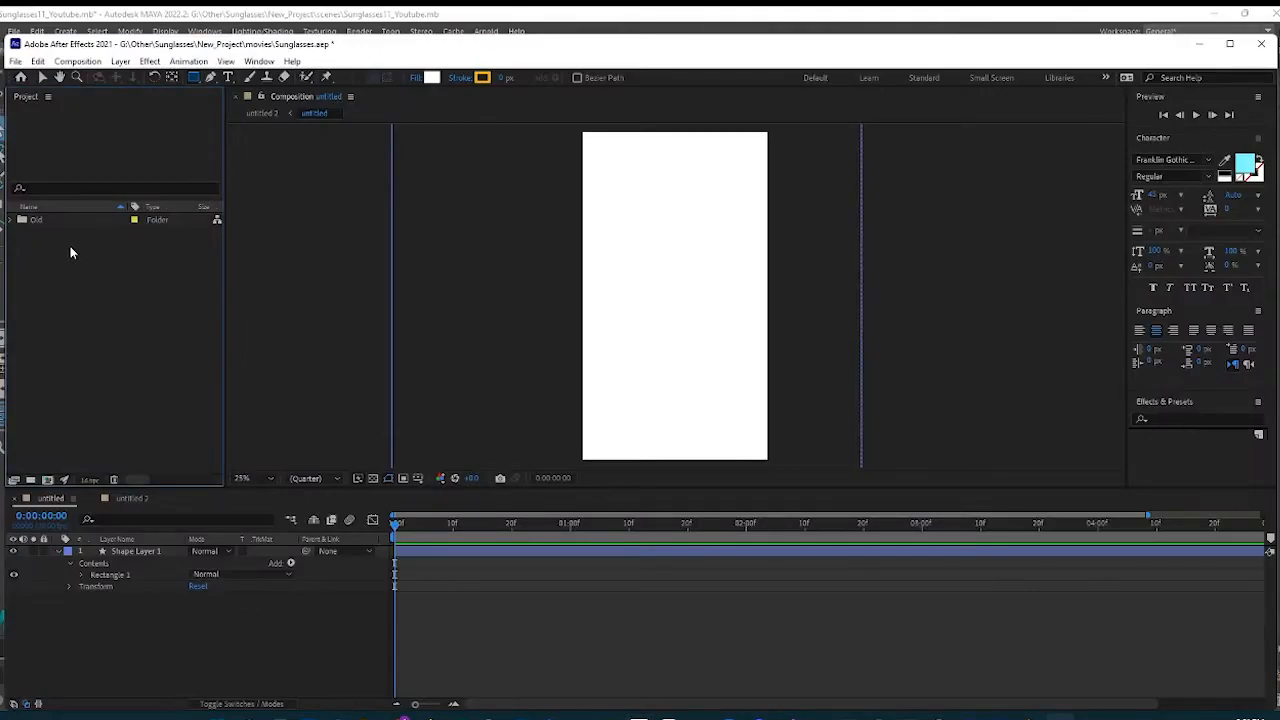
# Step: Import the contour EXR frames as one OpenEXR sequence and layer it in the After Effects comp
pyautogui.rightClick(72, 252)
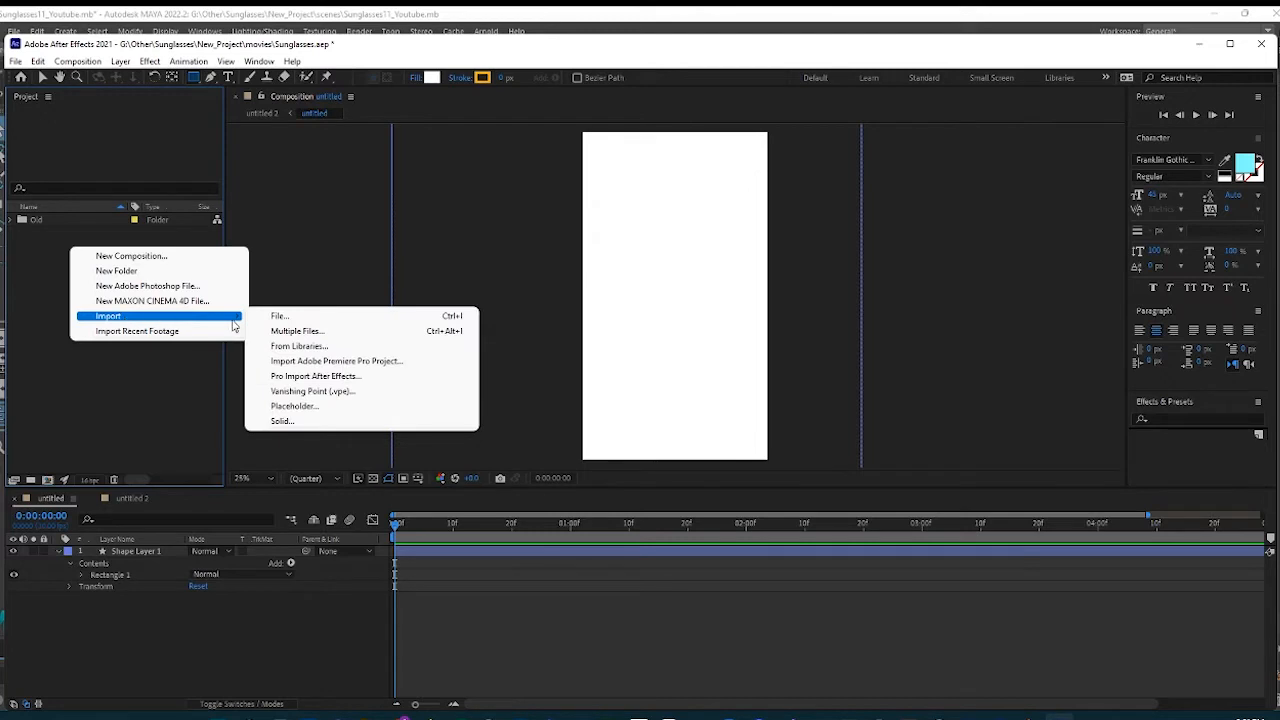
pyautogui.moveTo(308, 316)
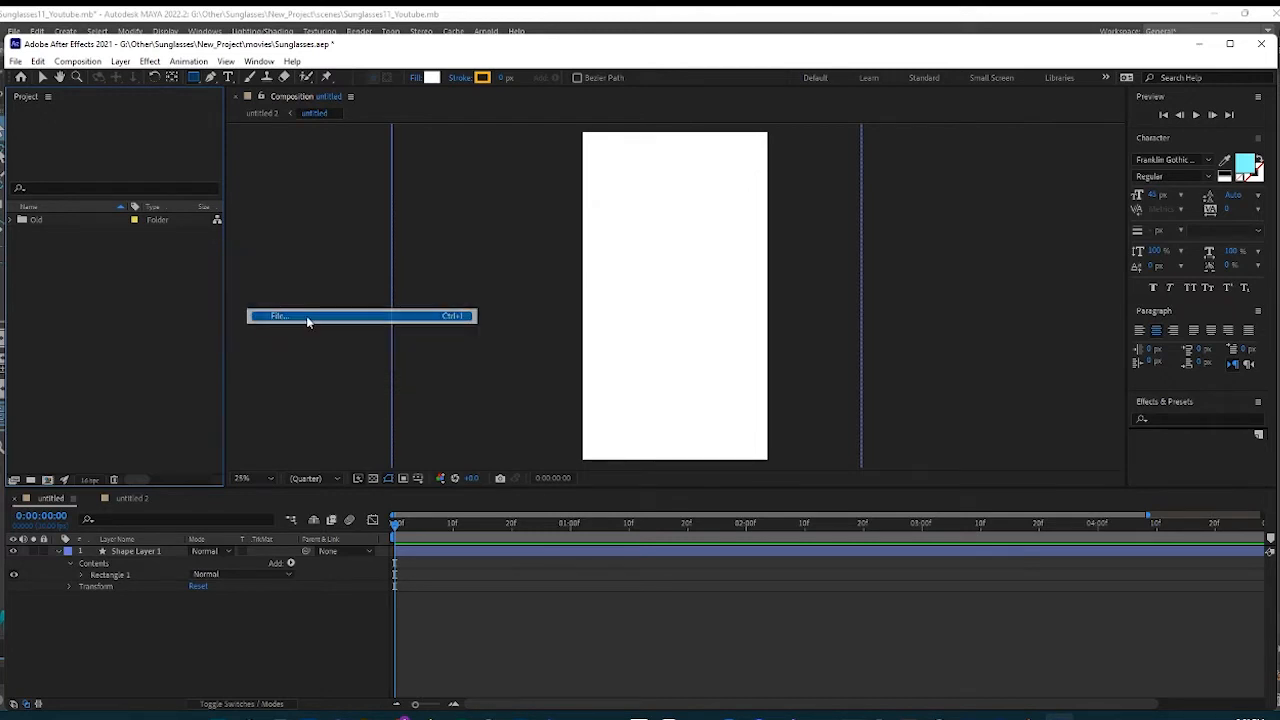
pyautogui.click(280, 316)
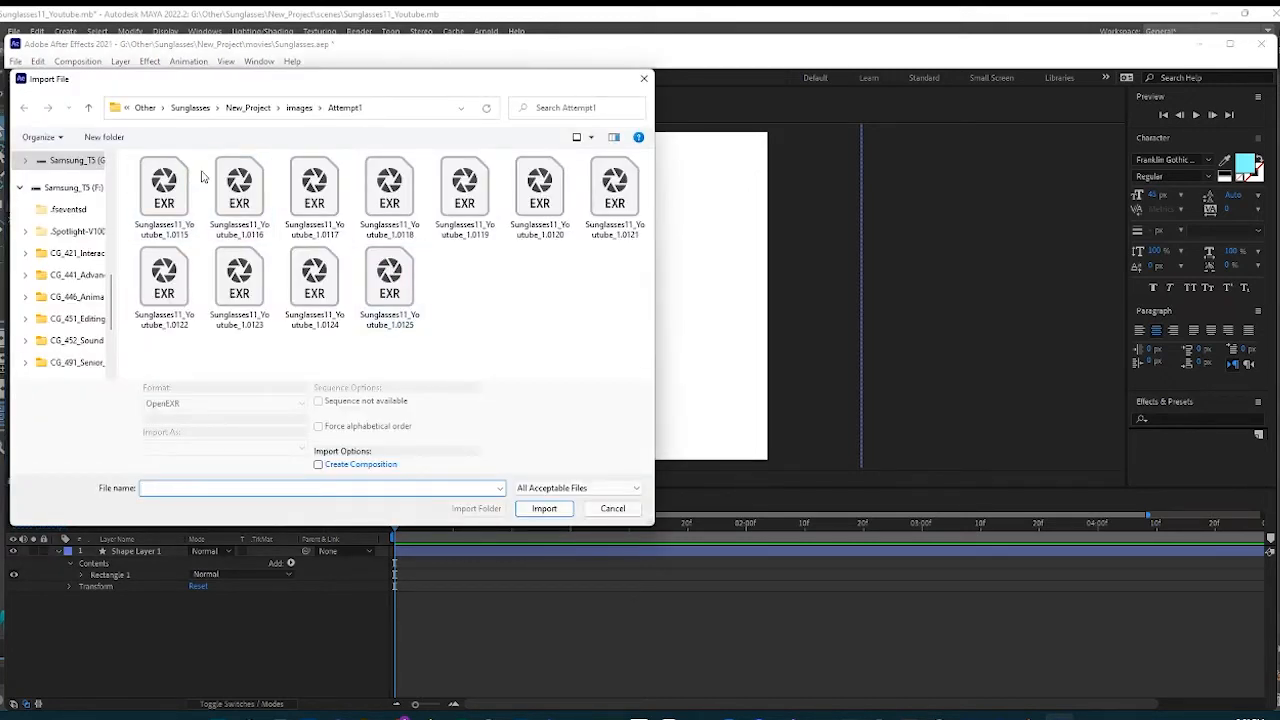
pyautogui.click(164, 184)
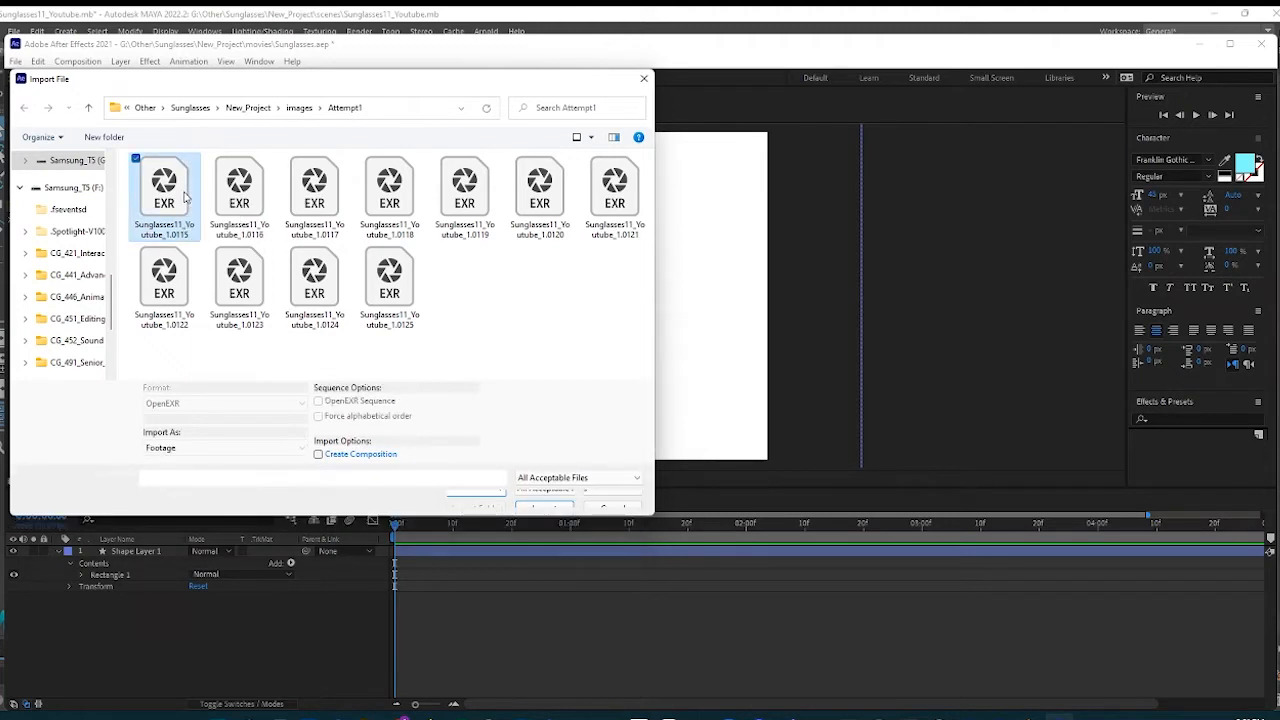
pyautogui.click(318, 400)
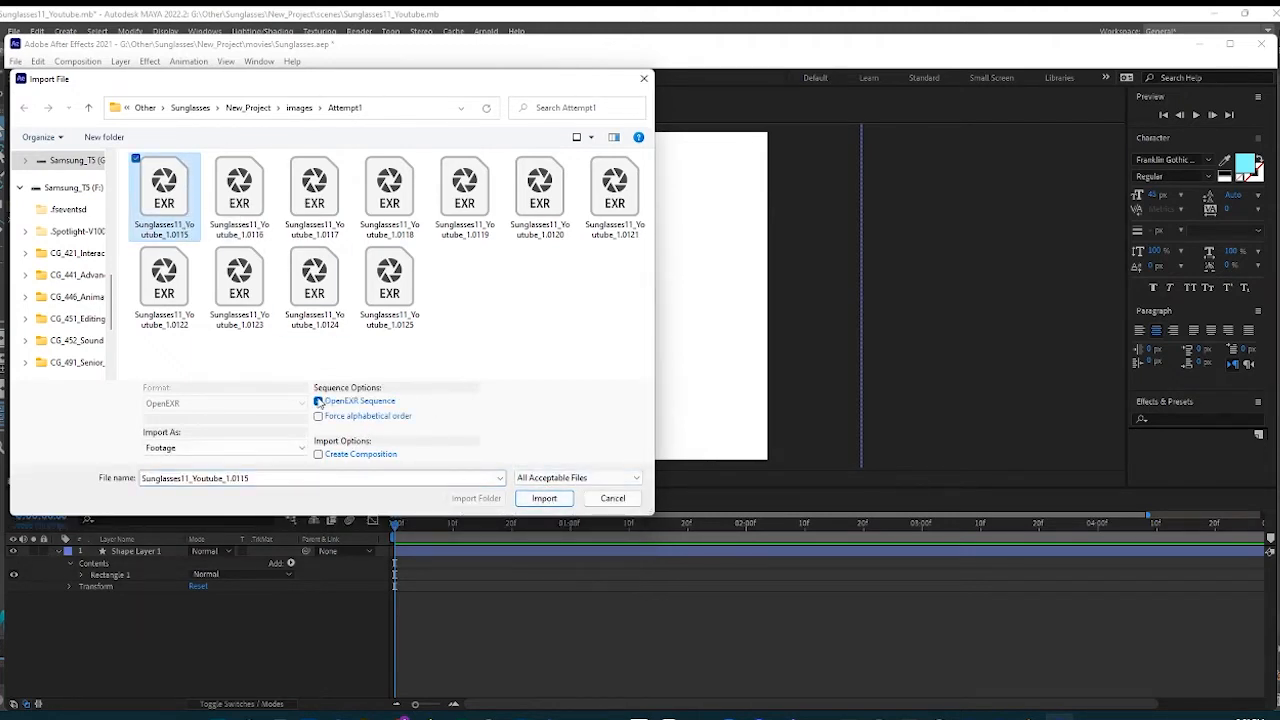
pyautogui.click(318, 400)
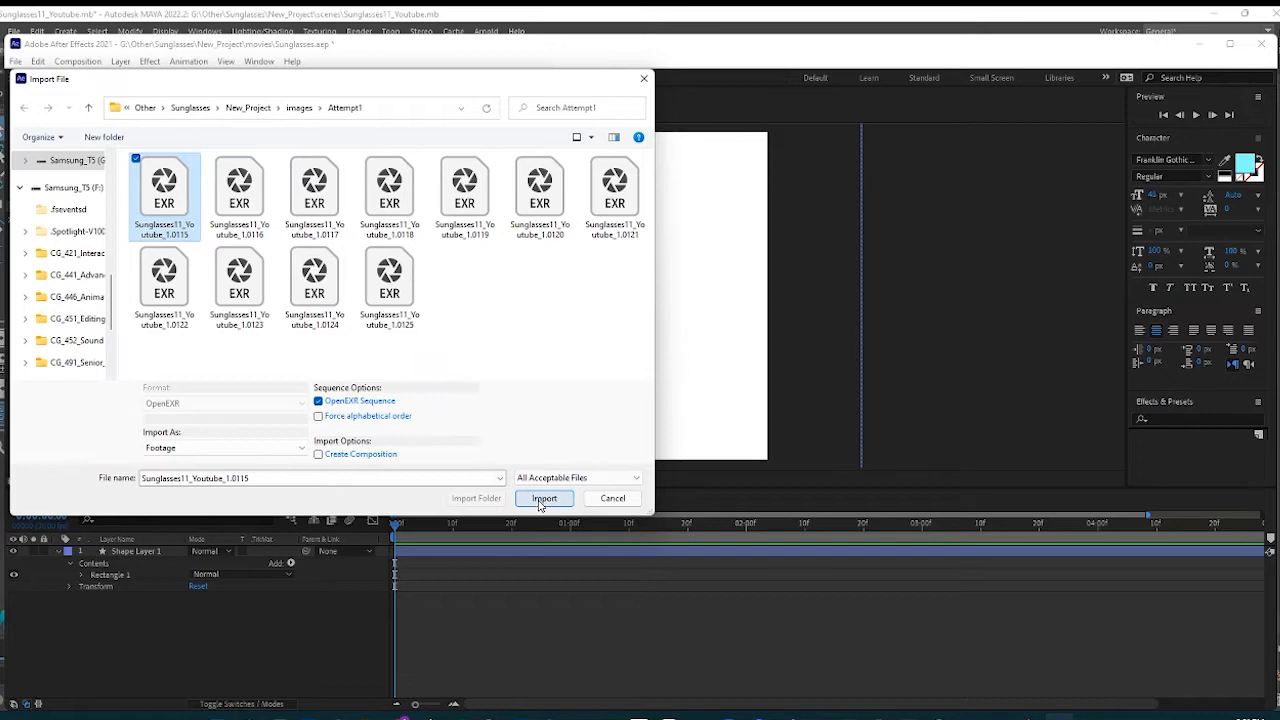
pyautogui.click(544, 498)
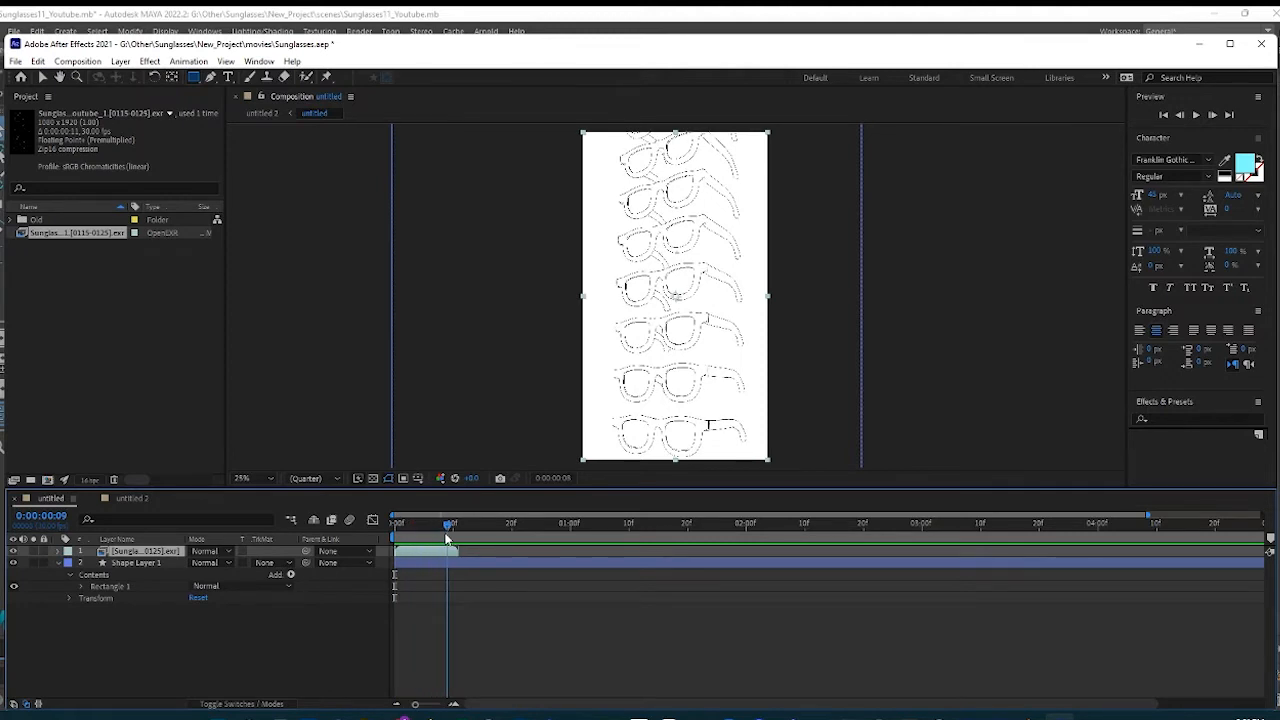
pyautogui.moveTo(448, 524); pyautogui.dragTo(416, 524)
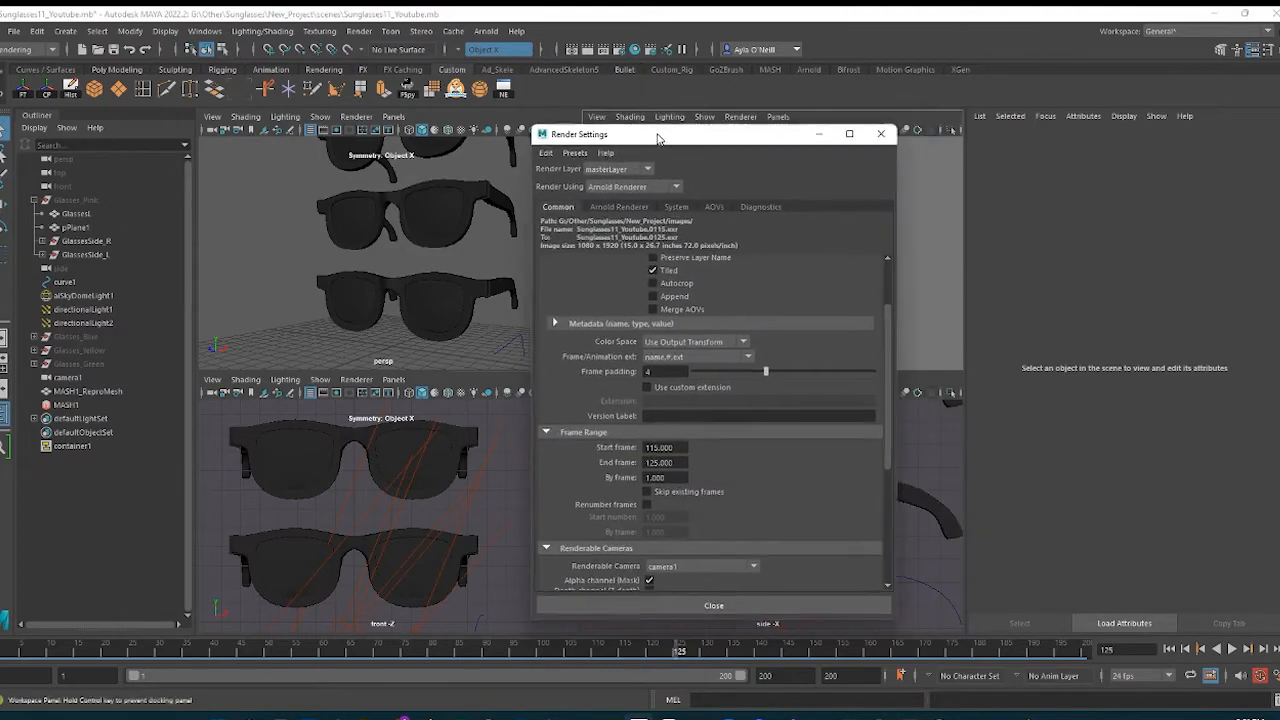
# Step: Add the RGBA pass to Arnold's active AOV list in Render Settings
pyautogui.click(618, 206)
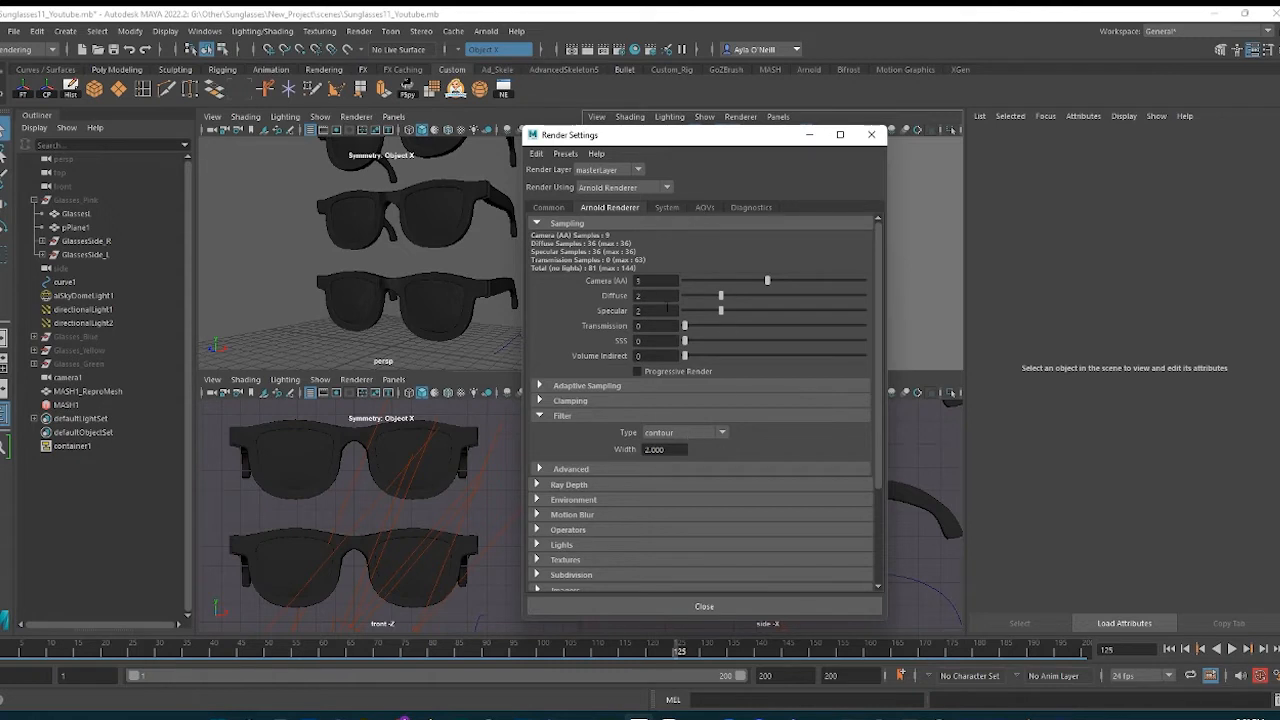
pyautogui.click(716, 432)
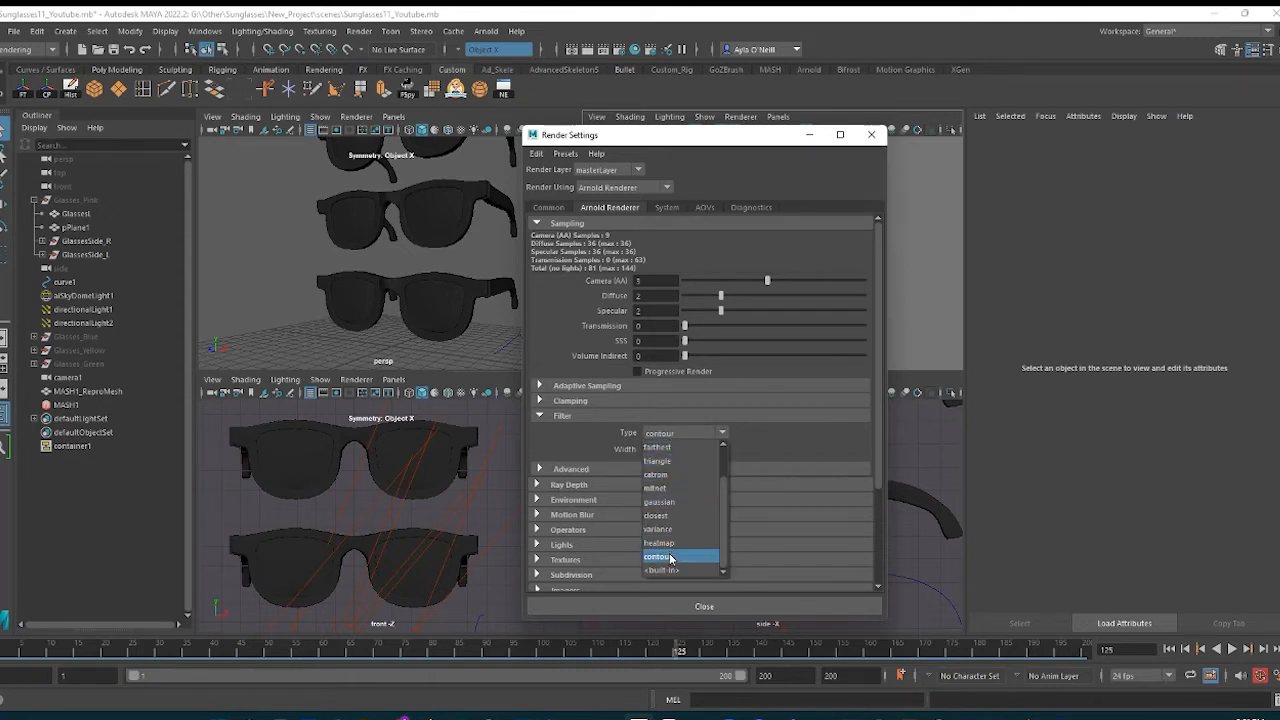
pyautogui.click(704, 206)
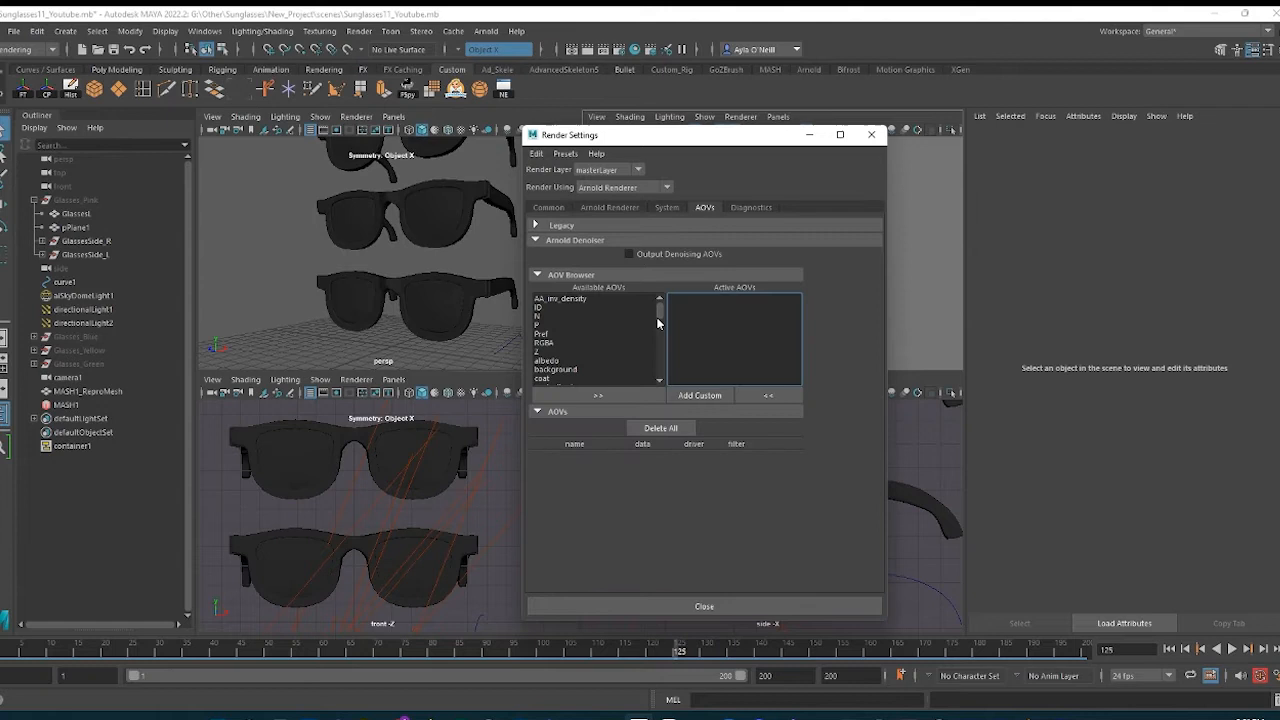
pyautogui.scroll(-3)
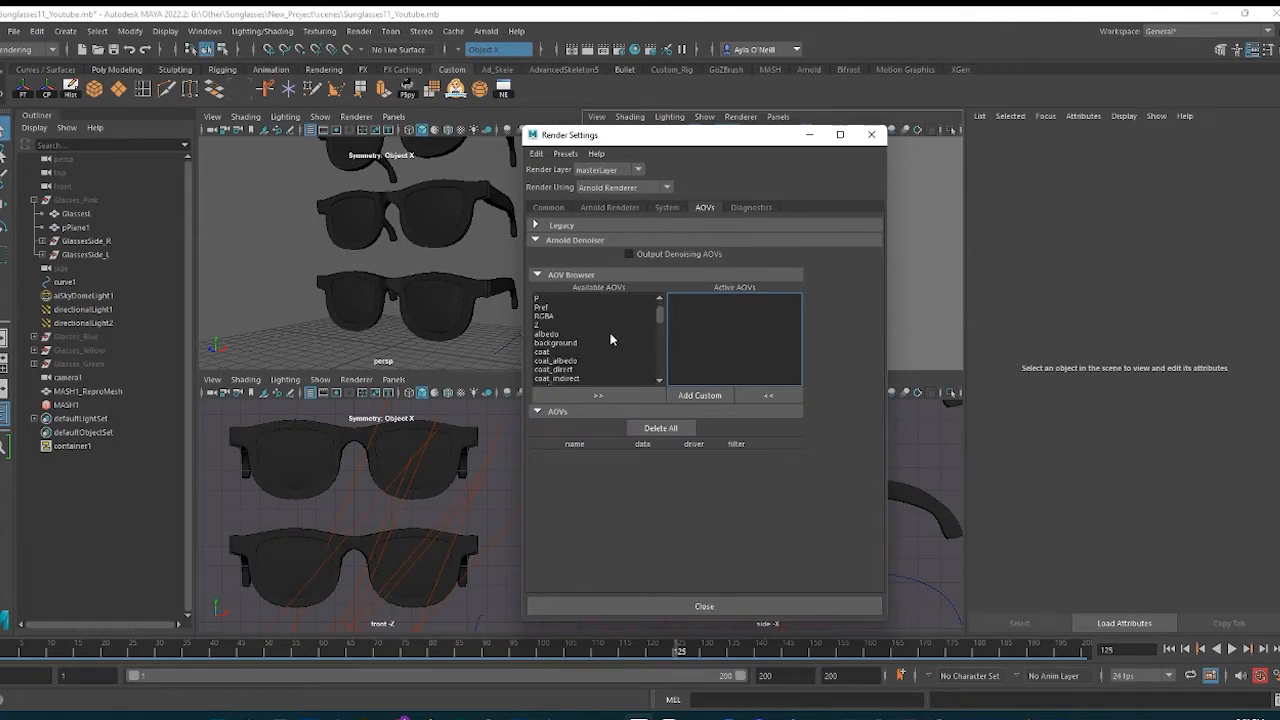
pyautogui.scroll(-3)
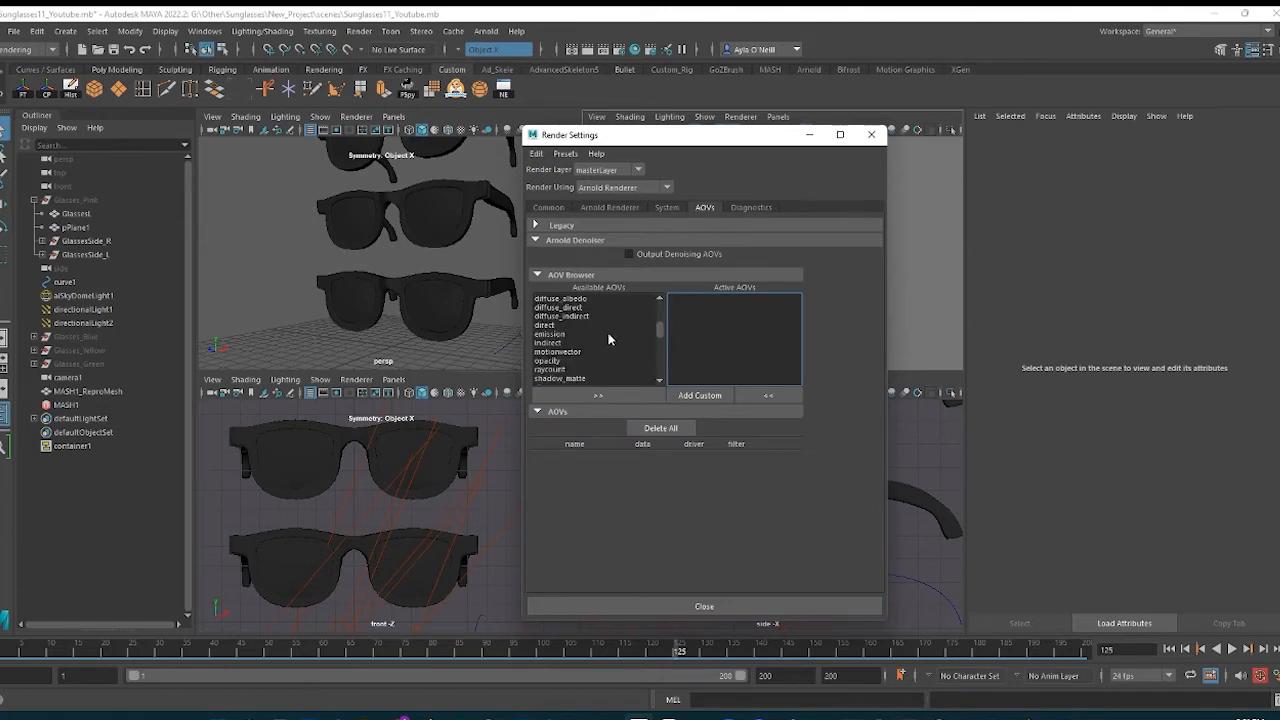
pyautogui.scroll(-3)
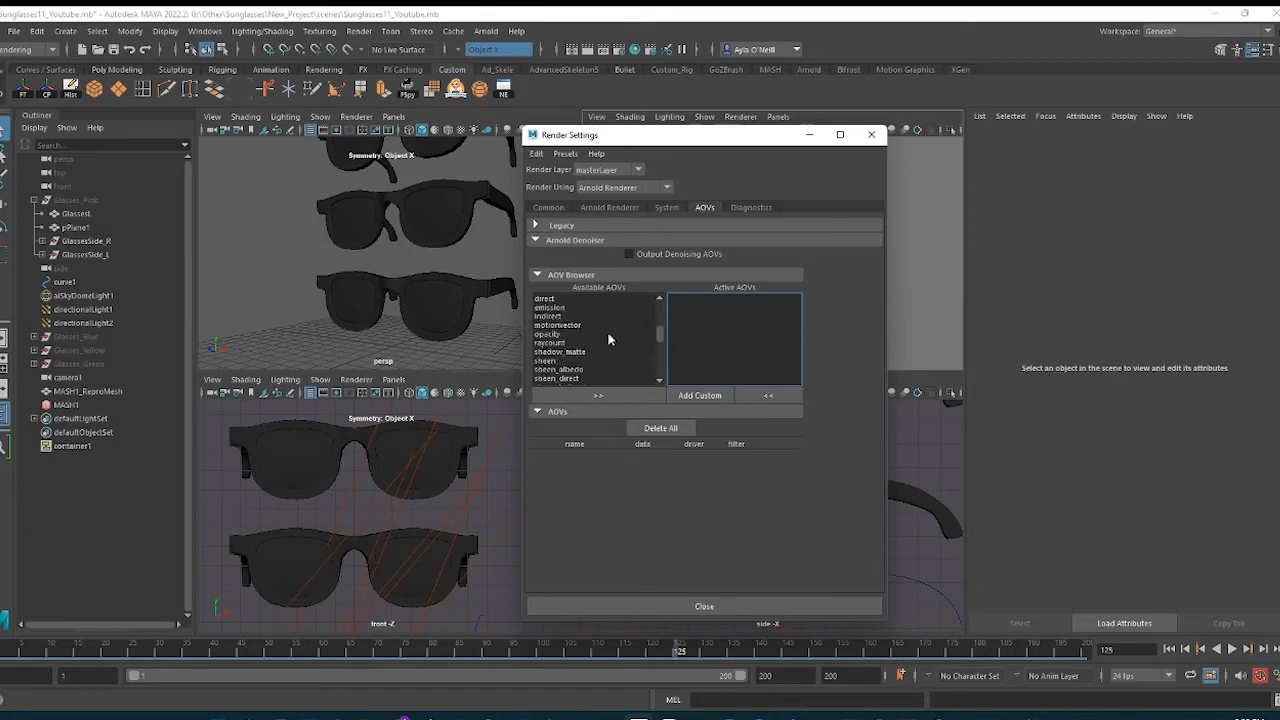
pyautogui.scroll(-3)
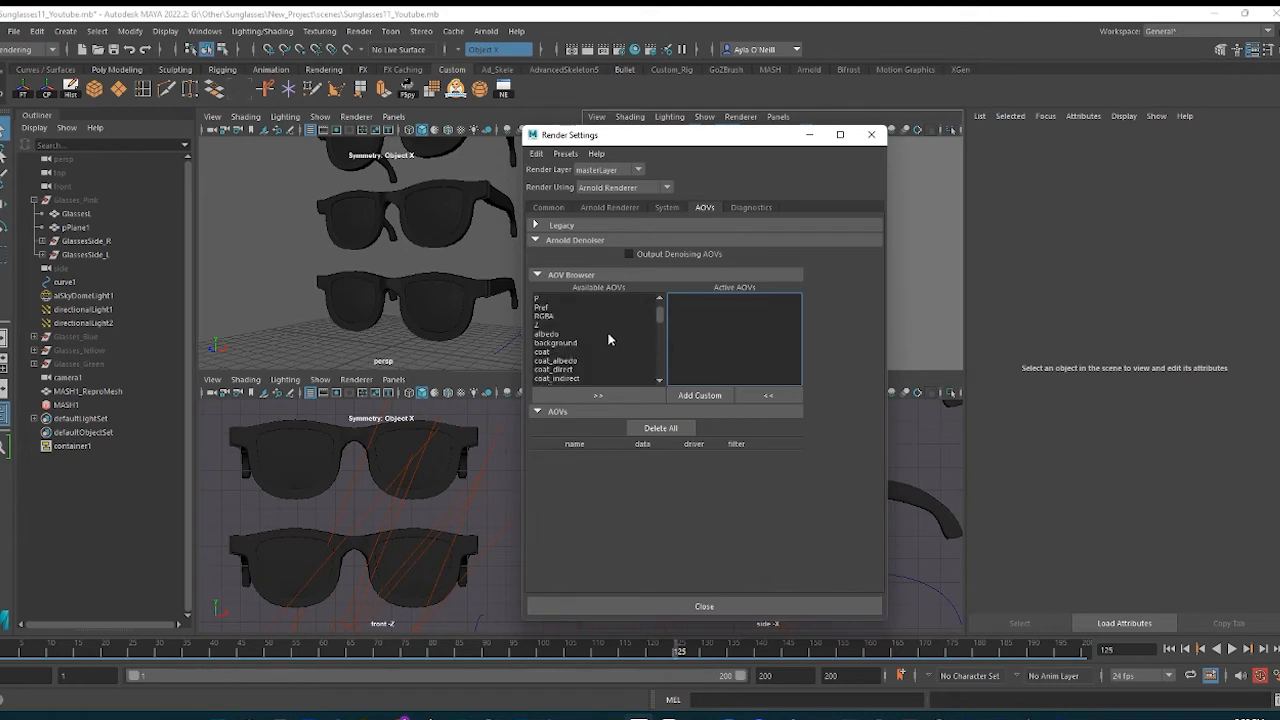
pyautogui.click(546, 344)
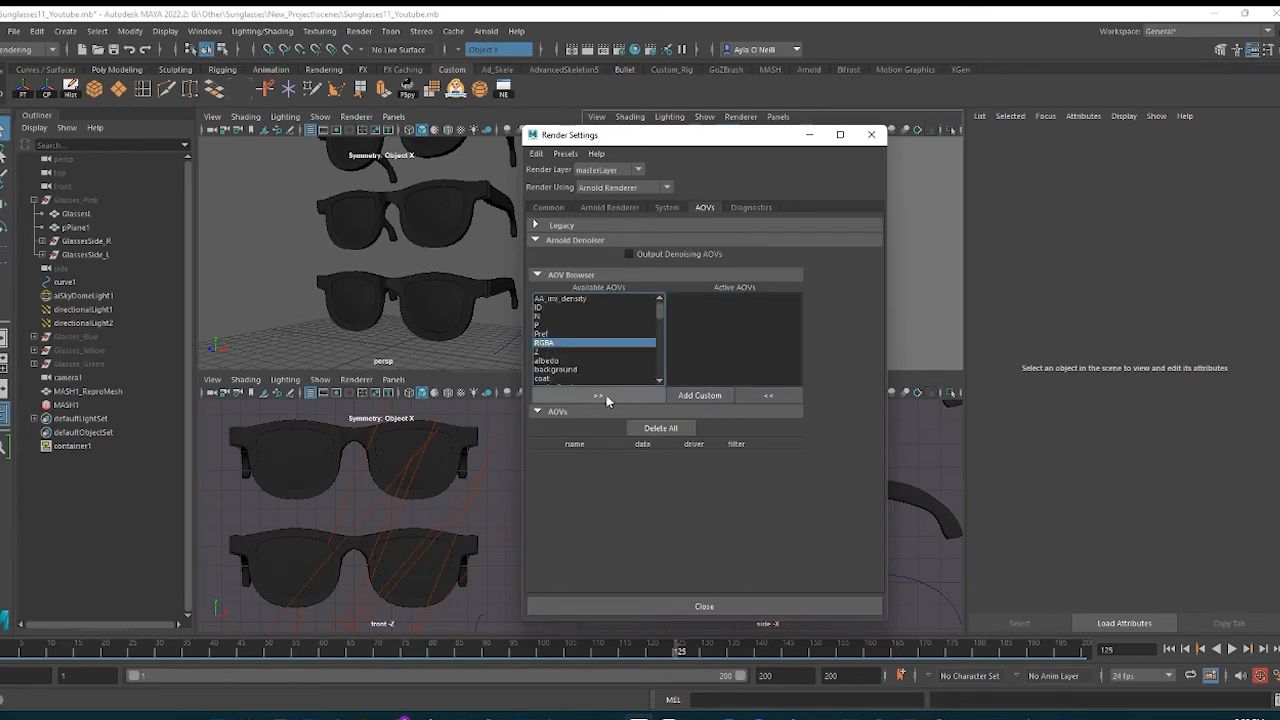
pyautogui.click(596, 396)
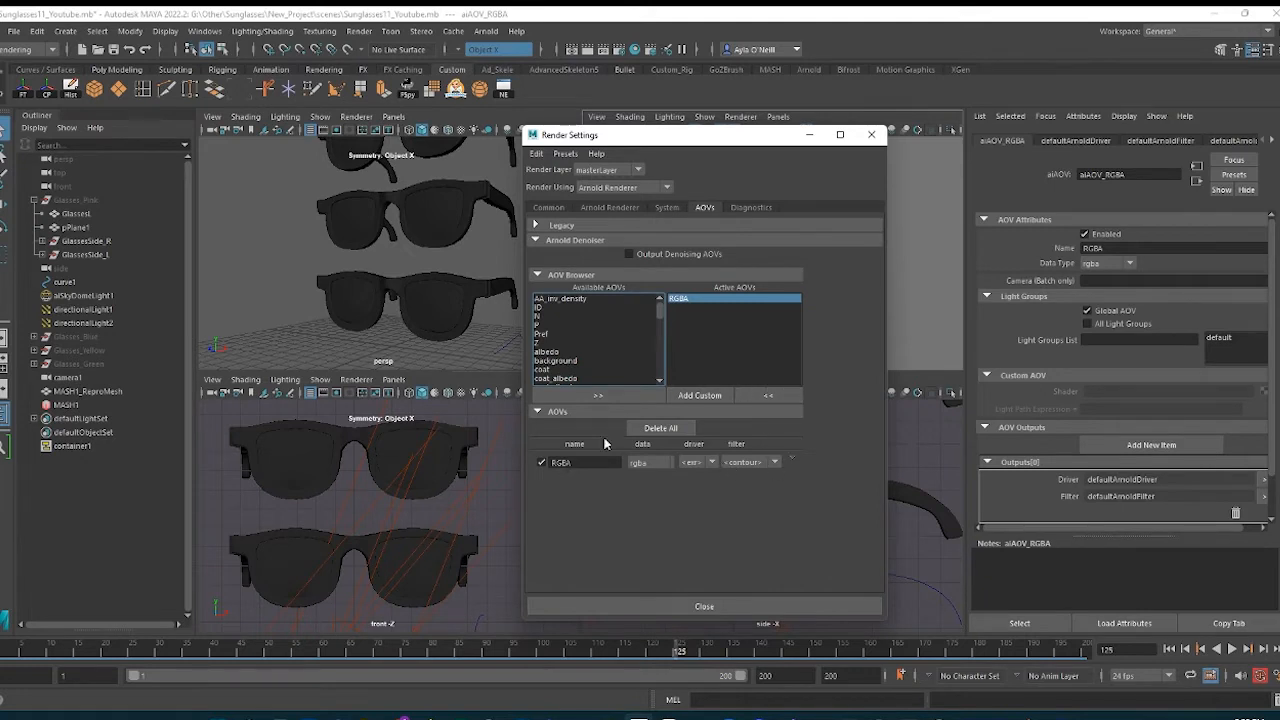
# Step: Create a custom AOV named Contour driven by the contour shader, then close Render Settings
pyautogui.click(700, 396)
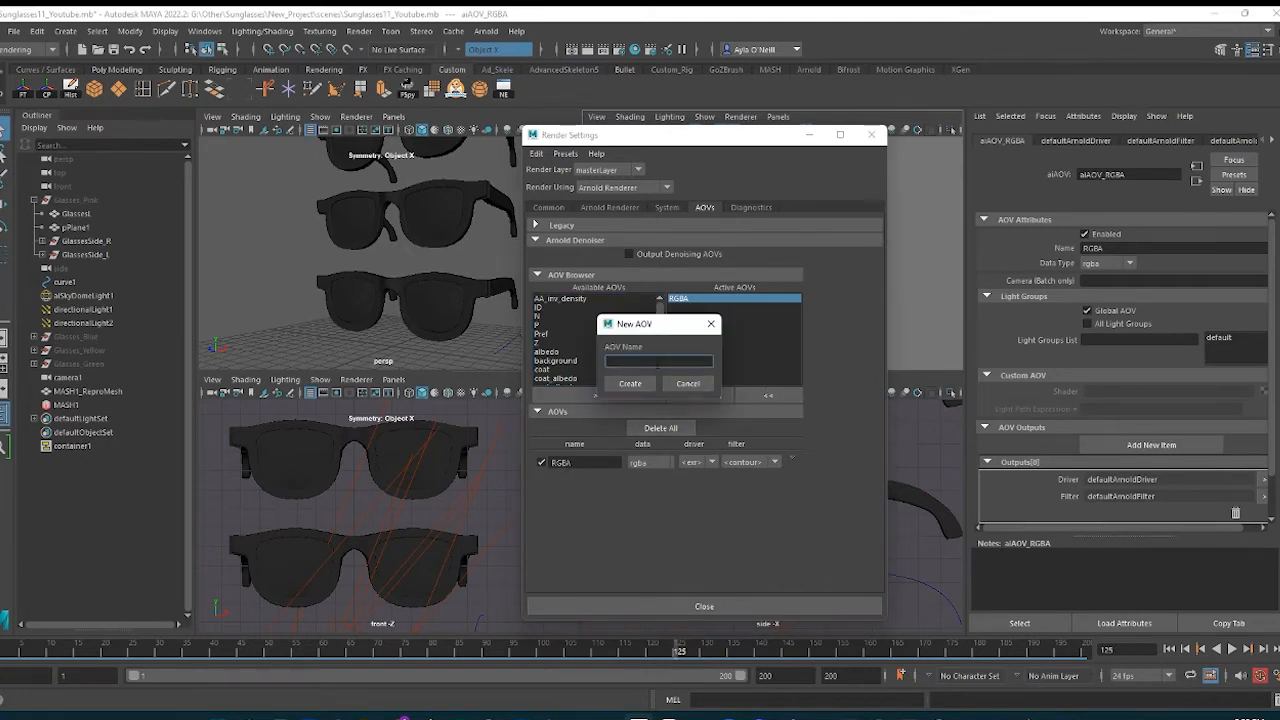
pyautogui.write('Contour')
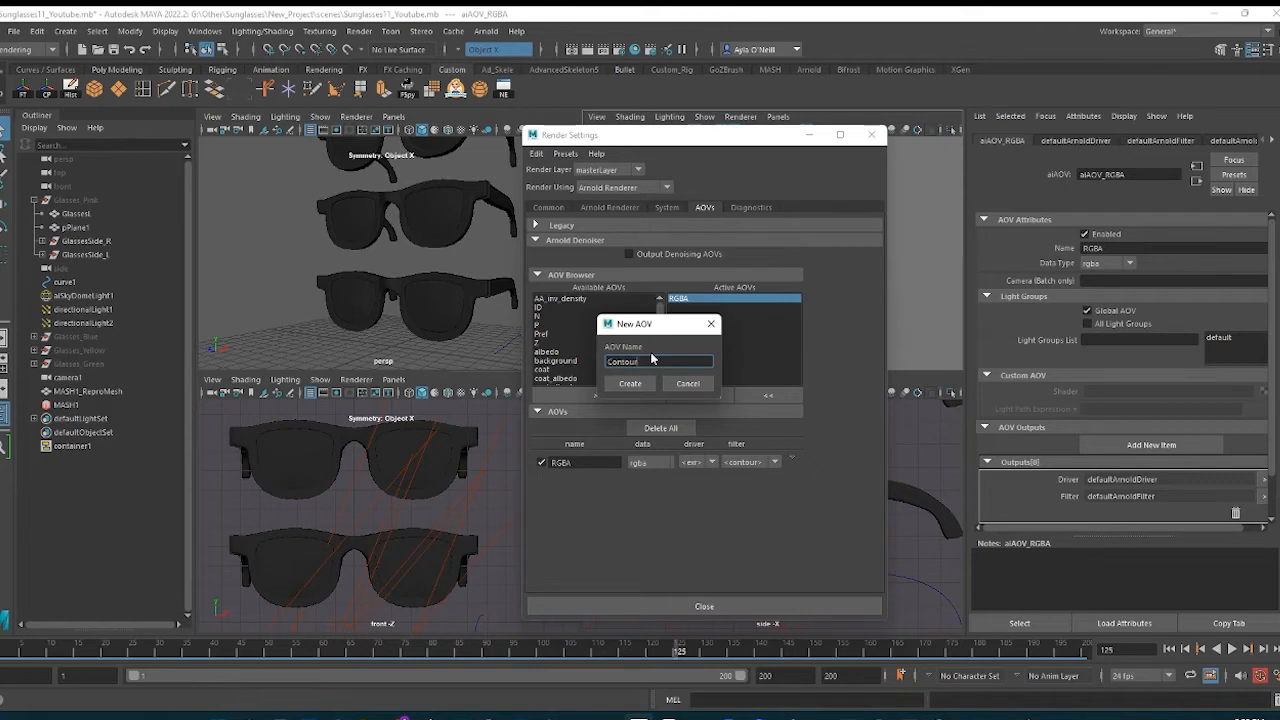
pyautogui.click(628, 384)
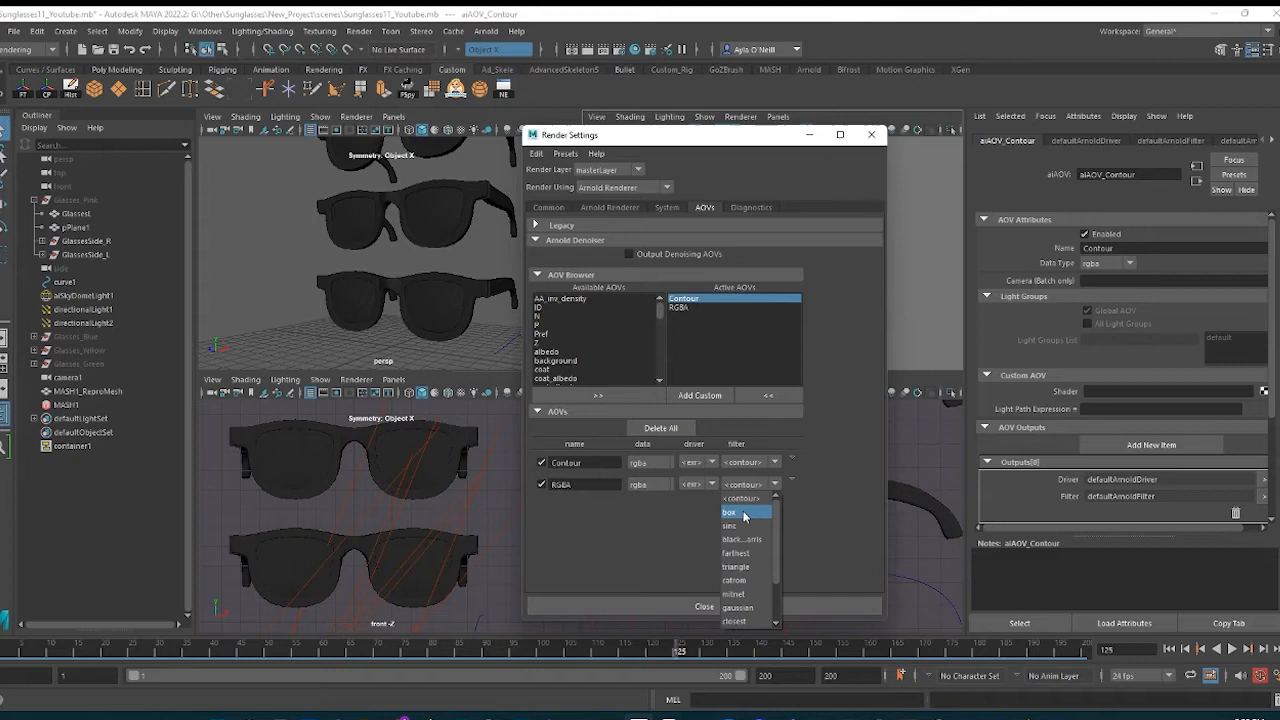
pyautogui.click(736, 512)
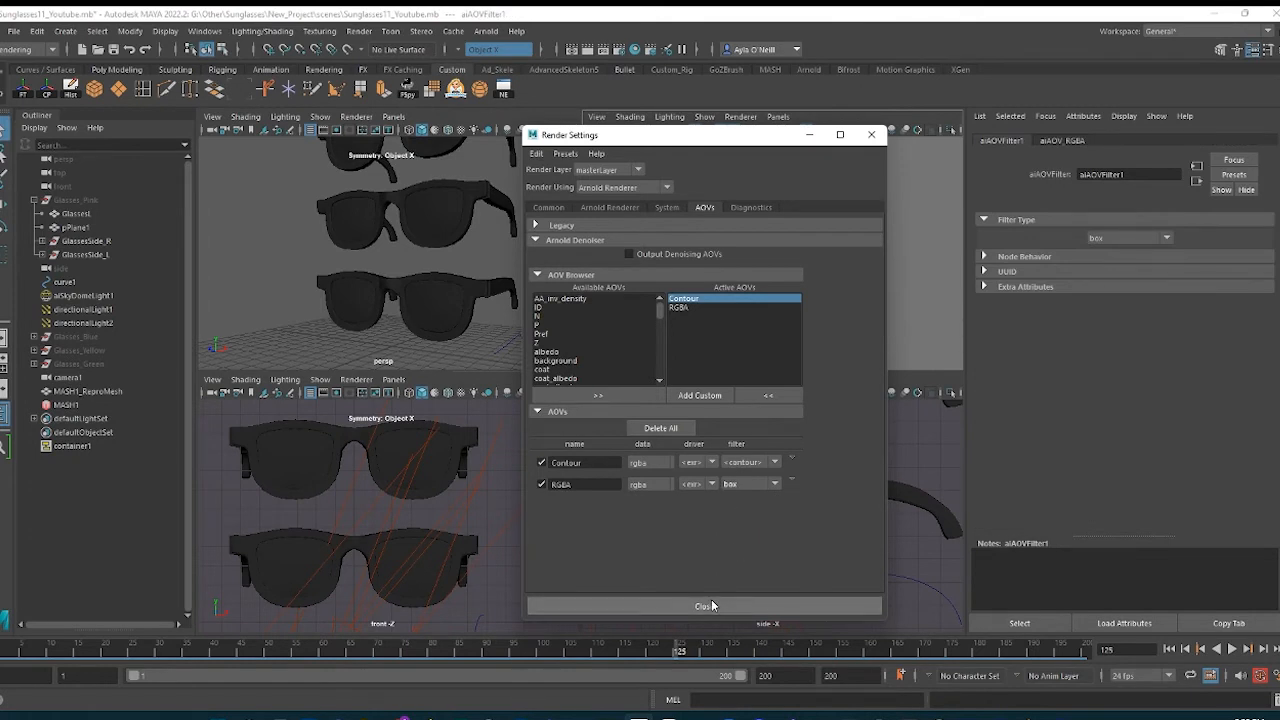
pyautogui.click(700, 606)
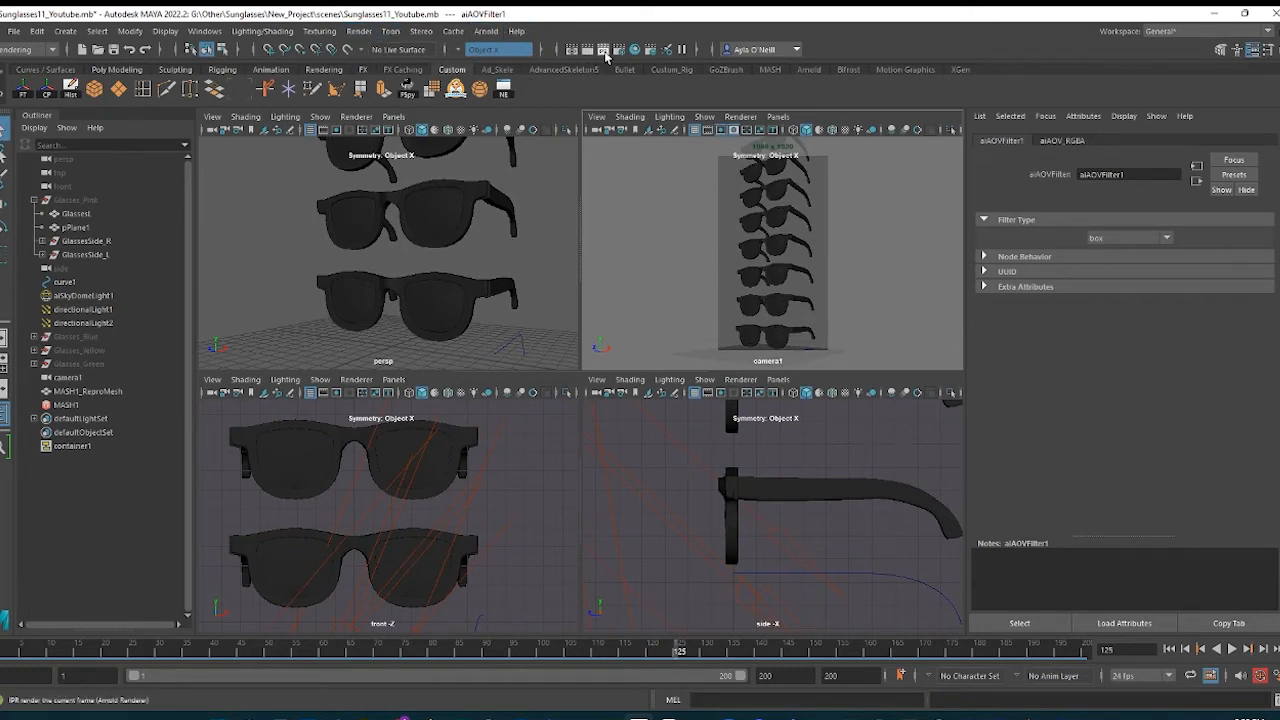
# Step: Confirm the frame range and render the sunglasses frames as a sequence via Render Sequence
pyautogui.click(604, 48)
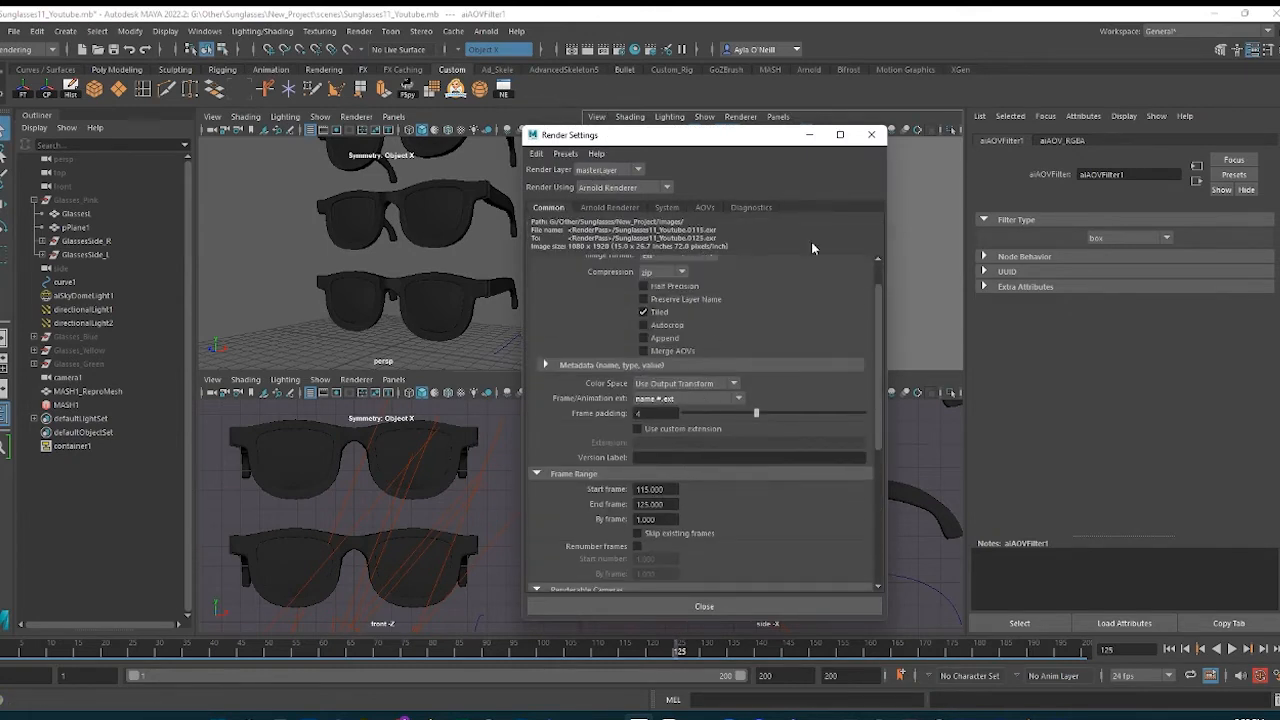
pyautogui.click(704, 606)
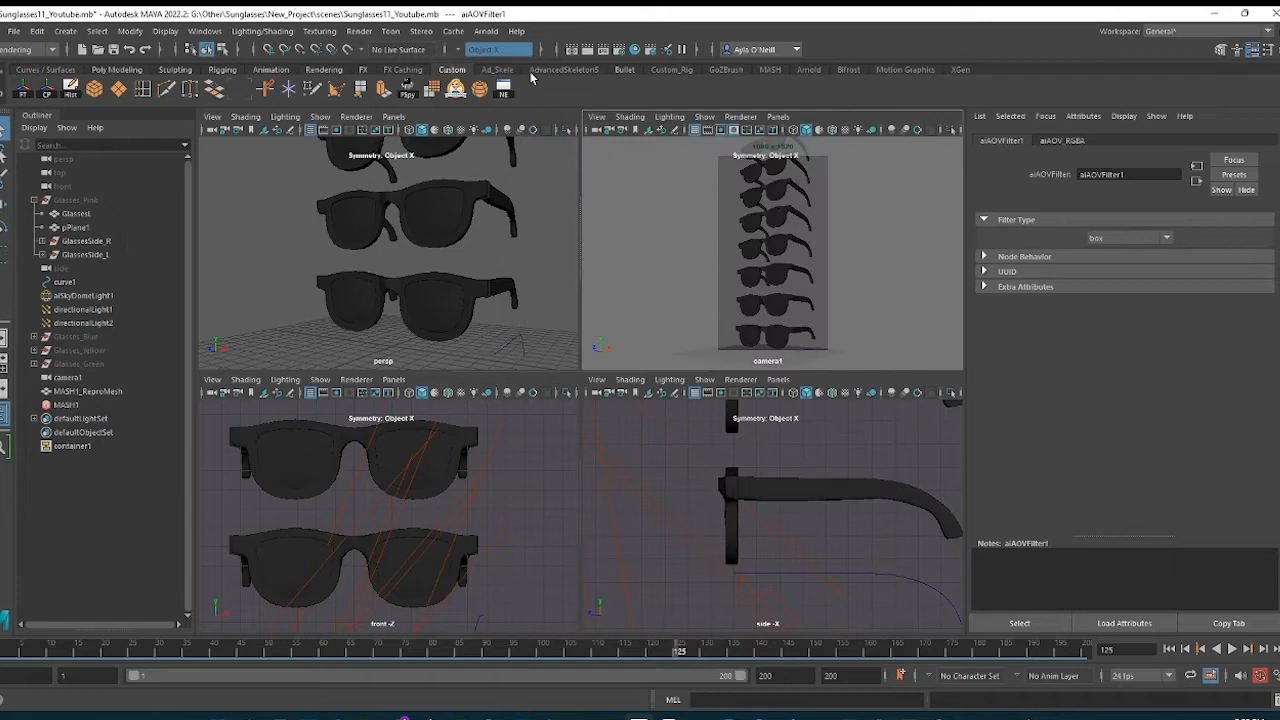
pyautogui.click(378, 32)
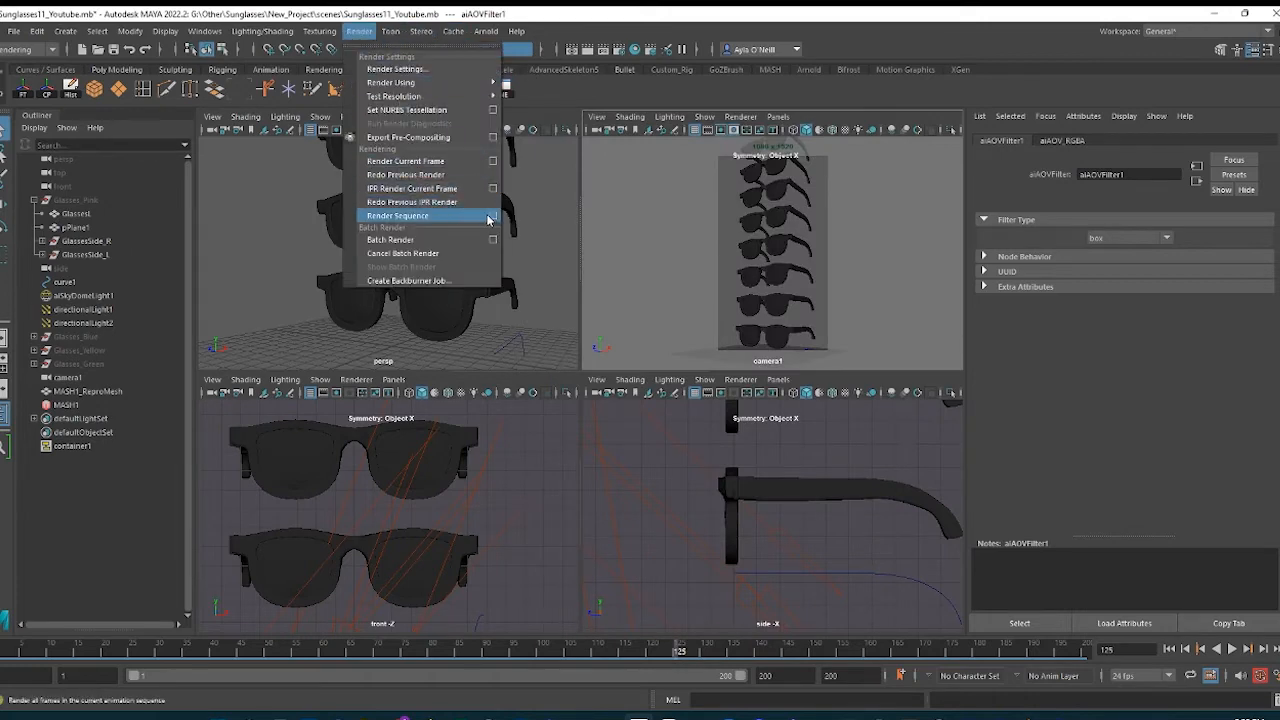
pyautogui.click(396, 216)
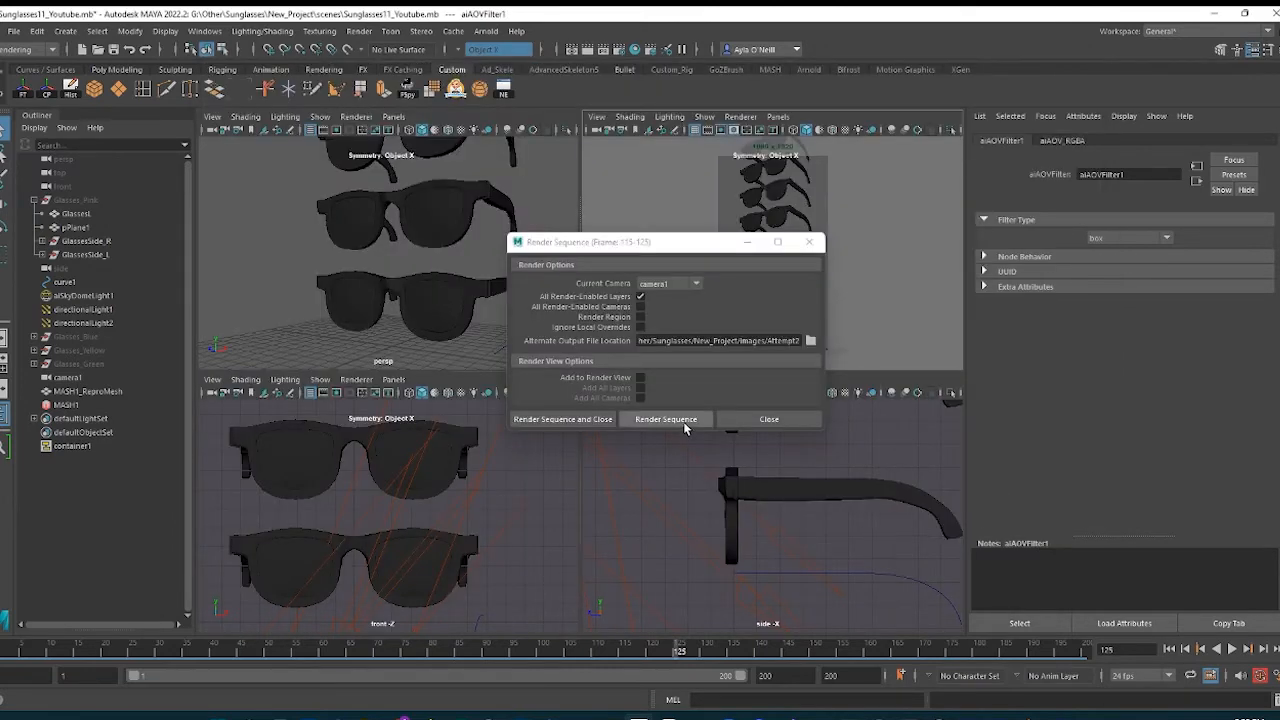
pyautogui.click(664, 420)
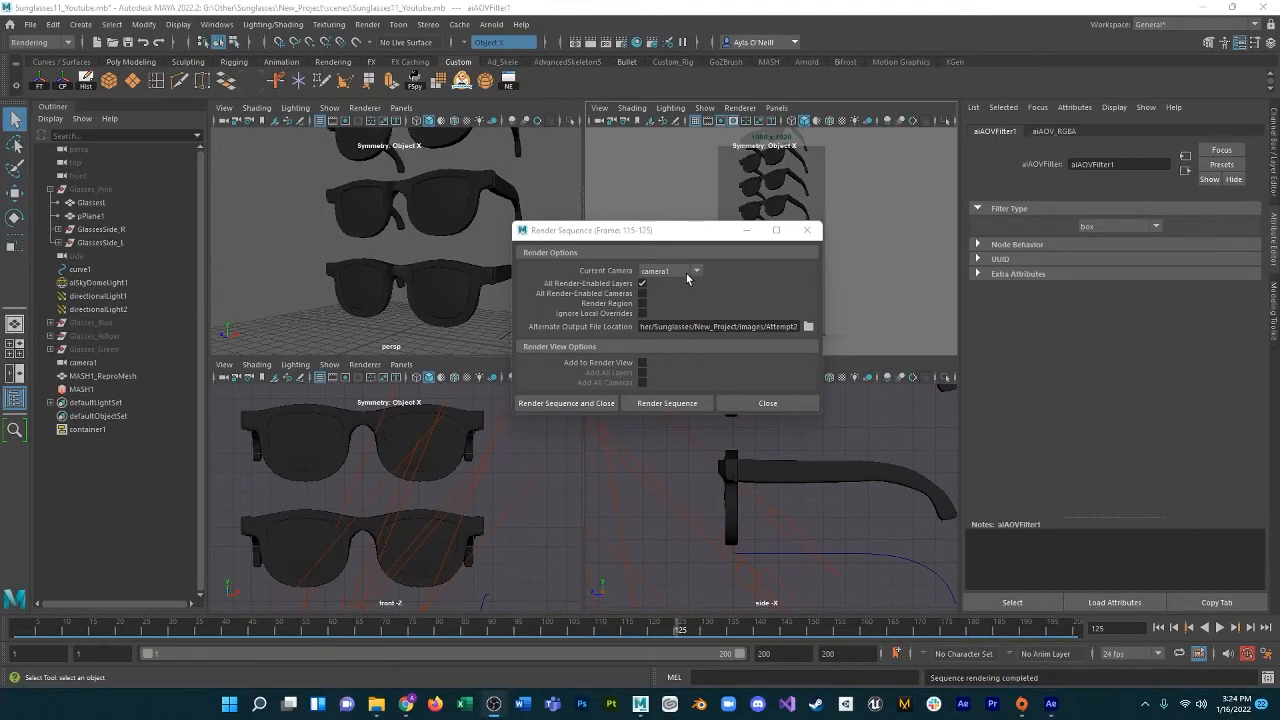
pyautogui.click(768, 404)
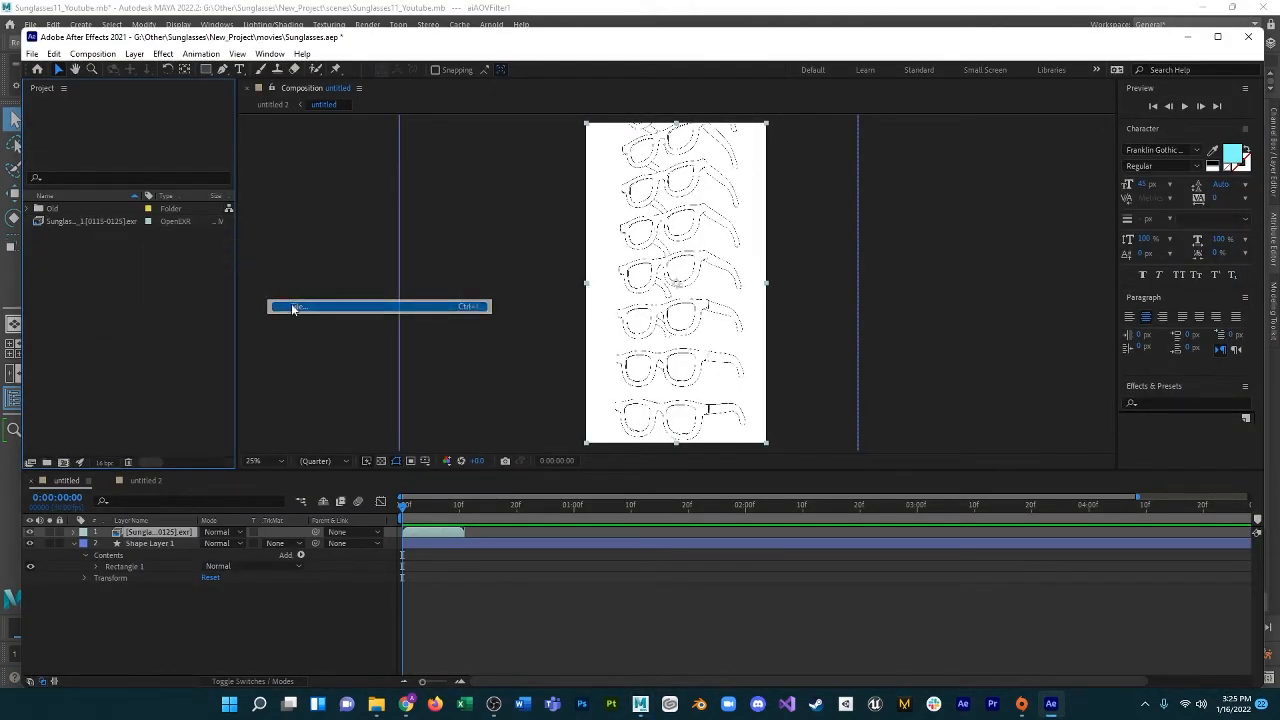
# Step: Import the beauty folder's EXR frames as one OpenEXR sequence
pyautogui.click(296, 306)
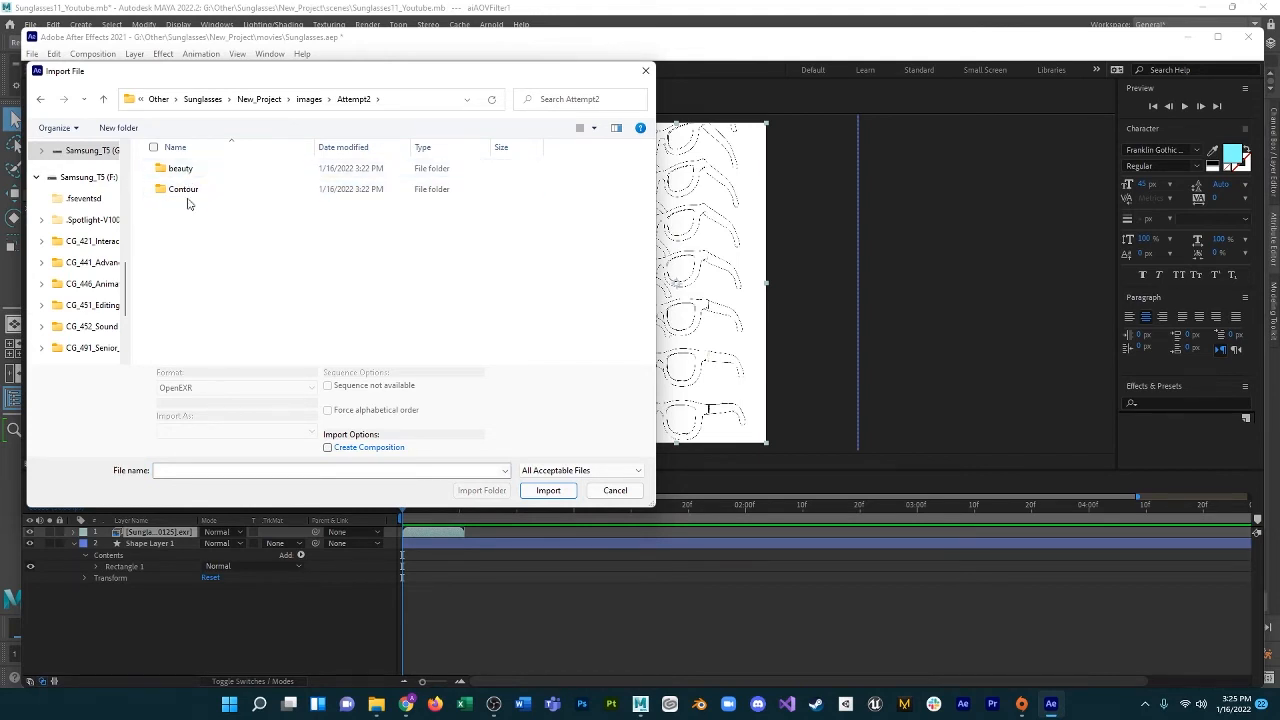
pyautogui.click(180, 168)
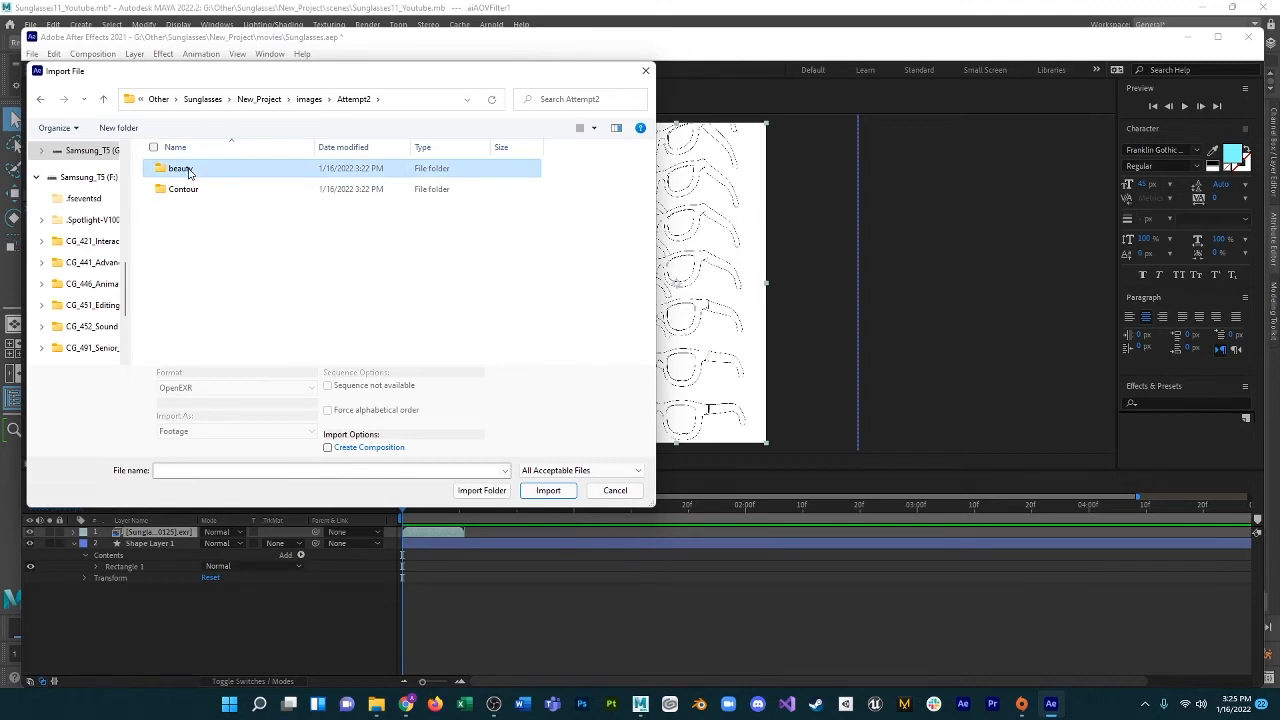
pyautogui.doubleClick(180, 168)
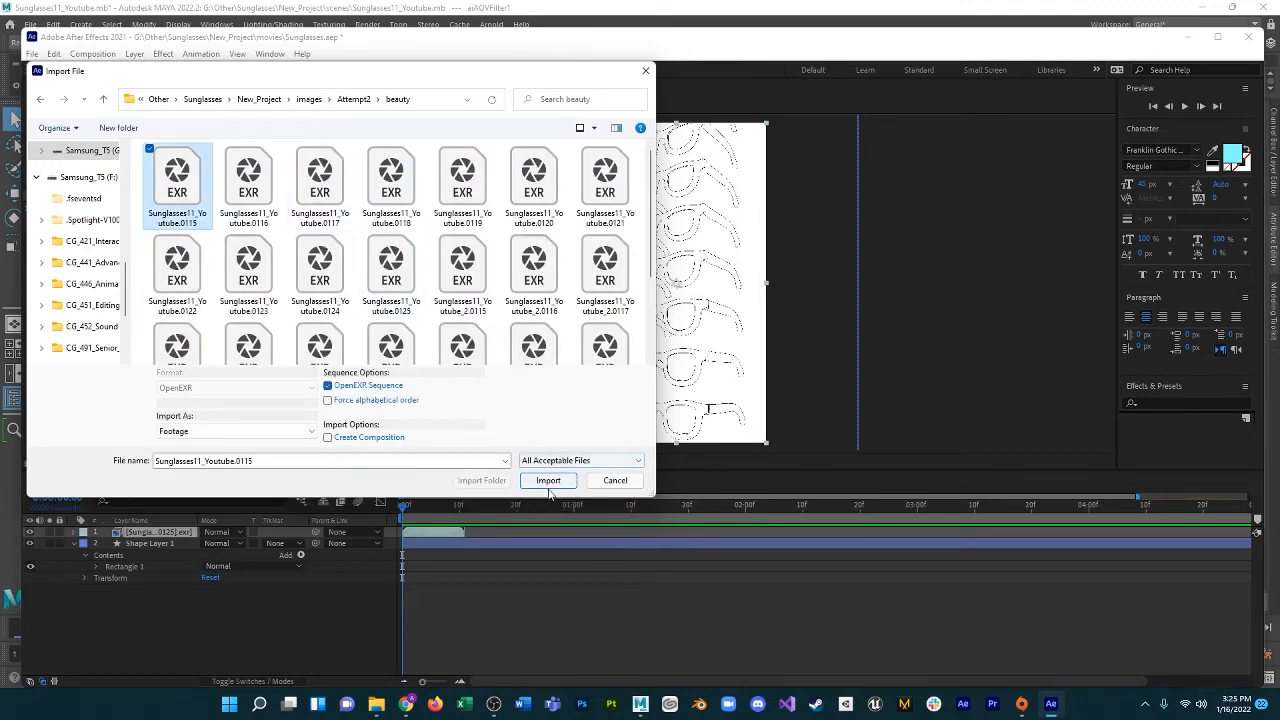
pyautogui.click(548, 480)
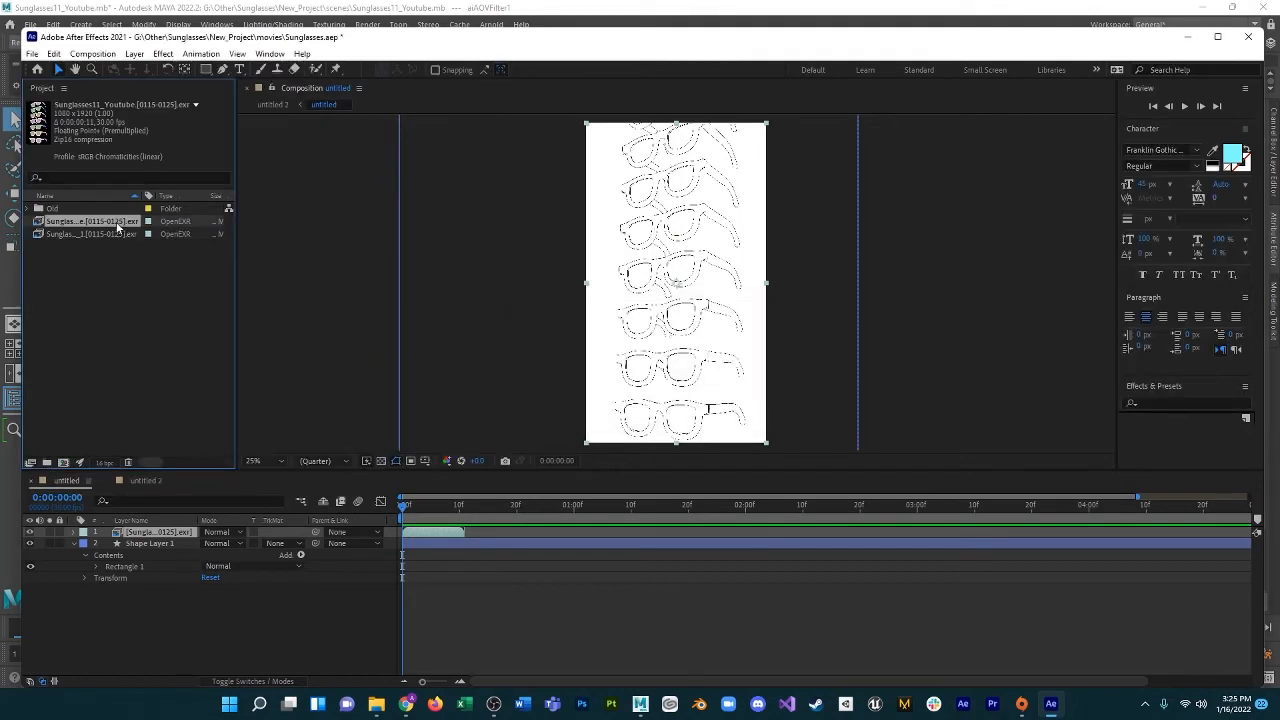
# Step: Rename the imported sequence to Beauty and reinterpret its frame rate
pyautogui.doubleClick(88, 220)
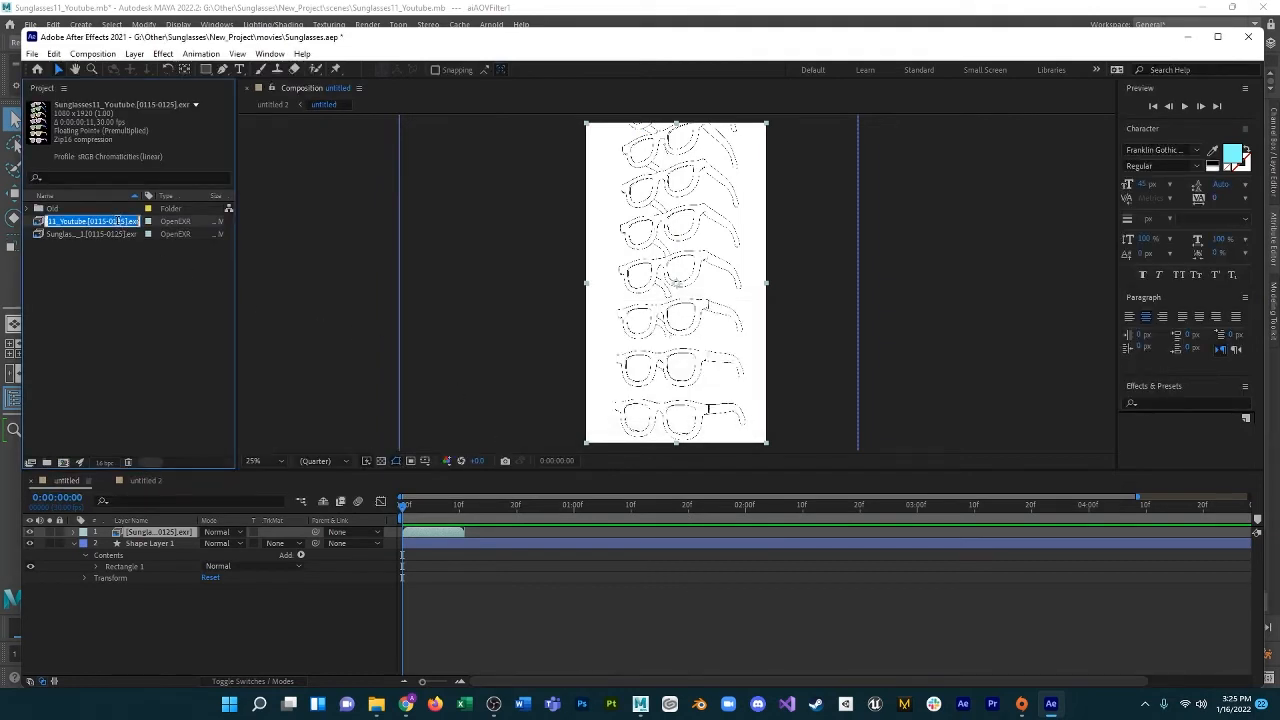
pyautogui.write('Beauty')
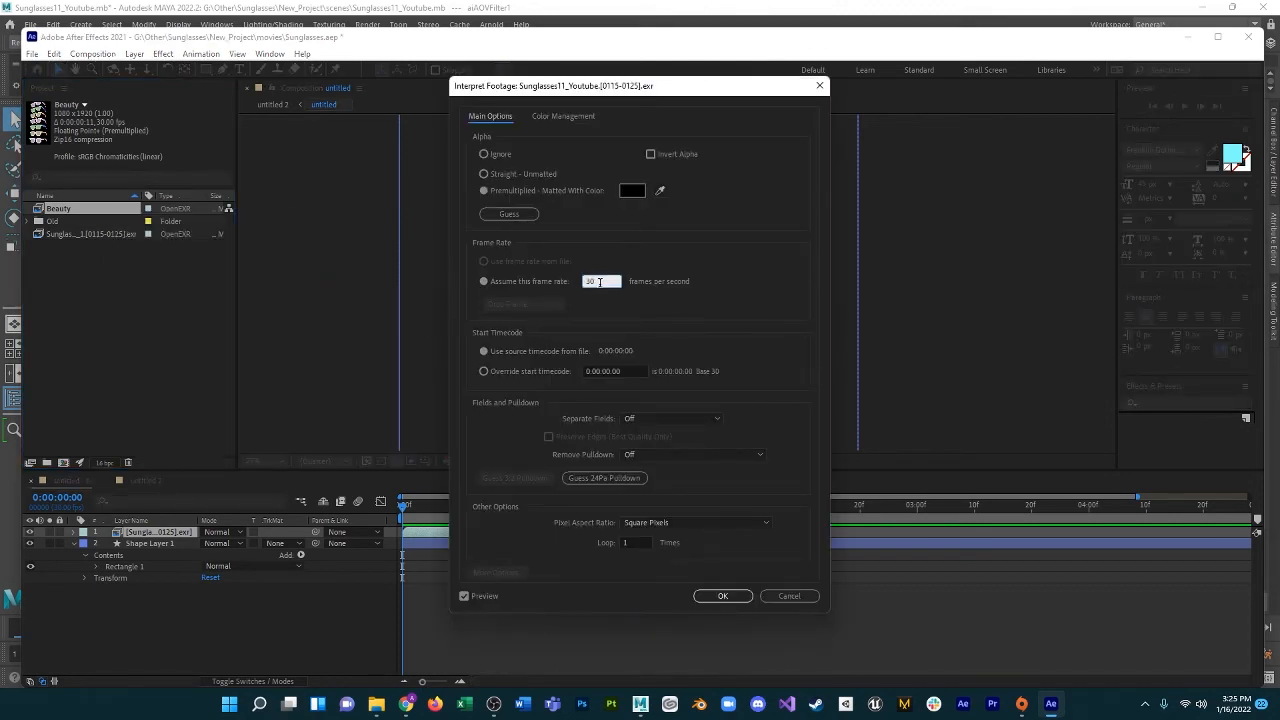
pyautogui.click(724, 596)
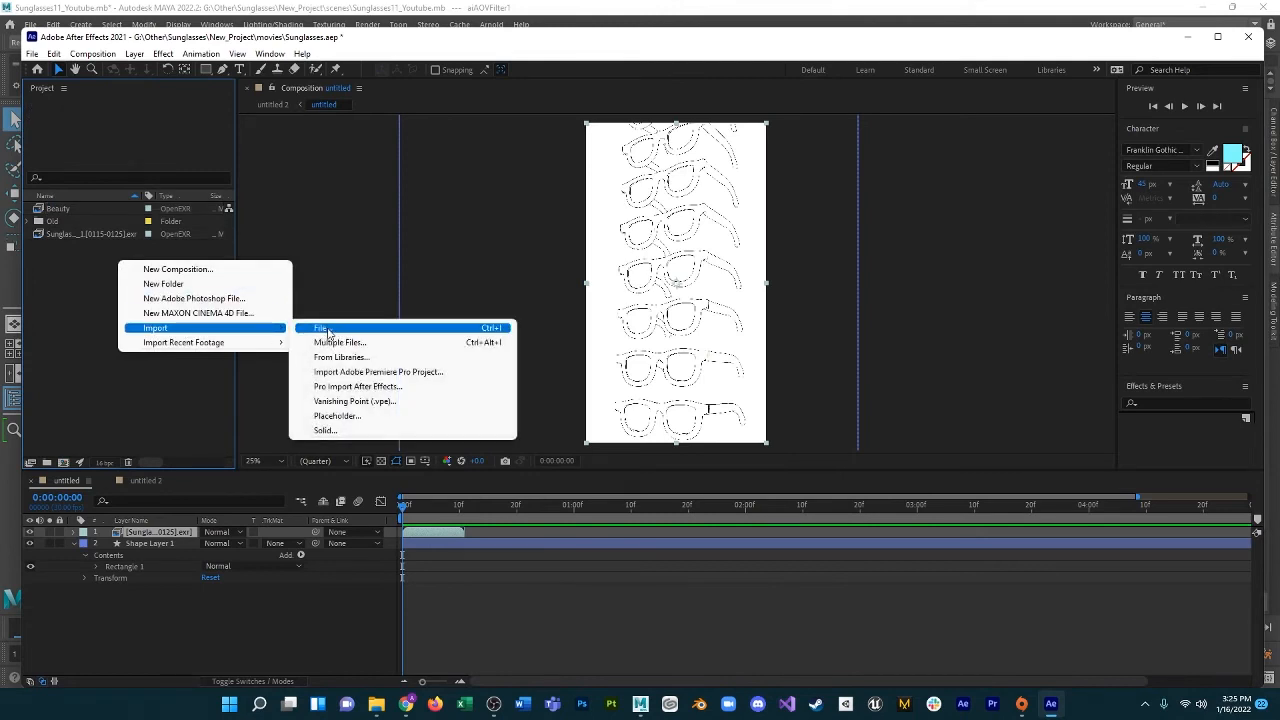
# Step: Import the Contour folder's EXR sequence, give it the same assumed frame rate and rename it
pyautogui.click(320, 328)
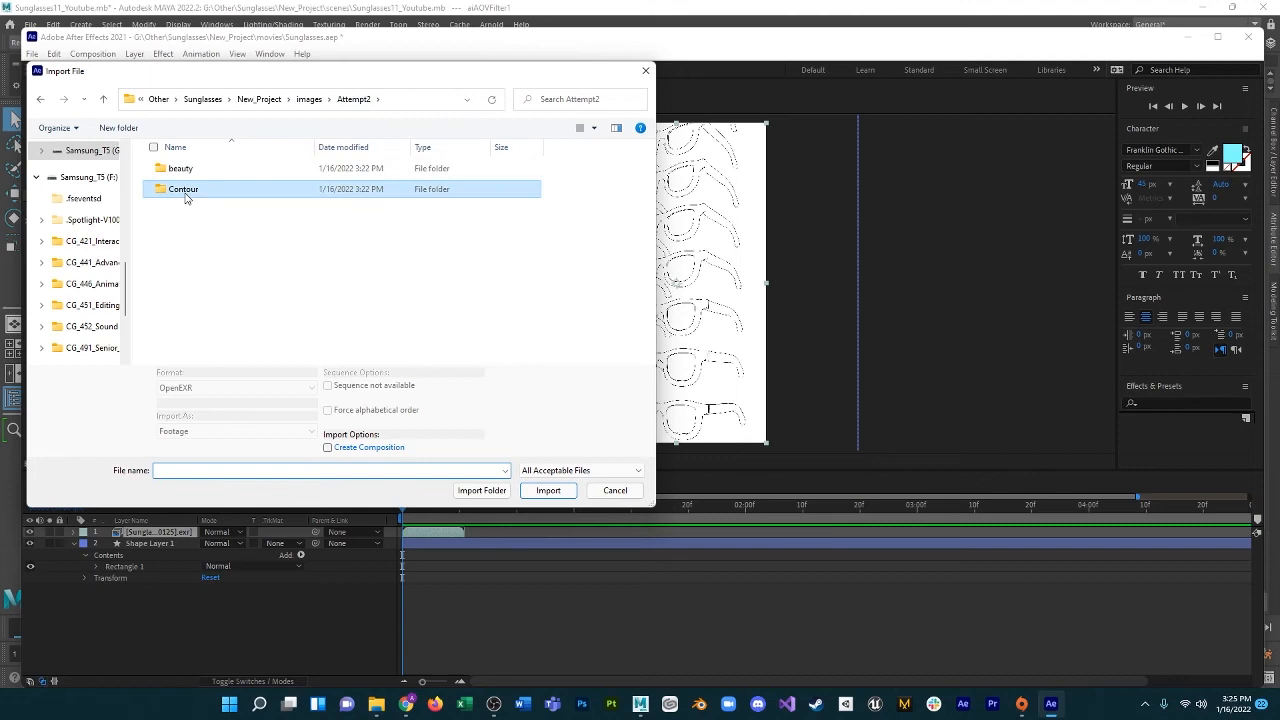
pyautogui.doubleClick(184, 188)
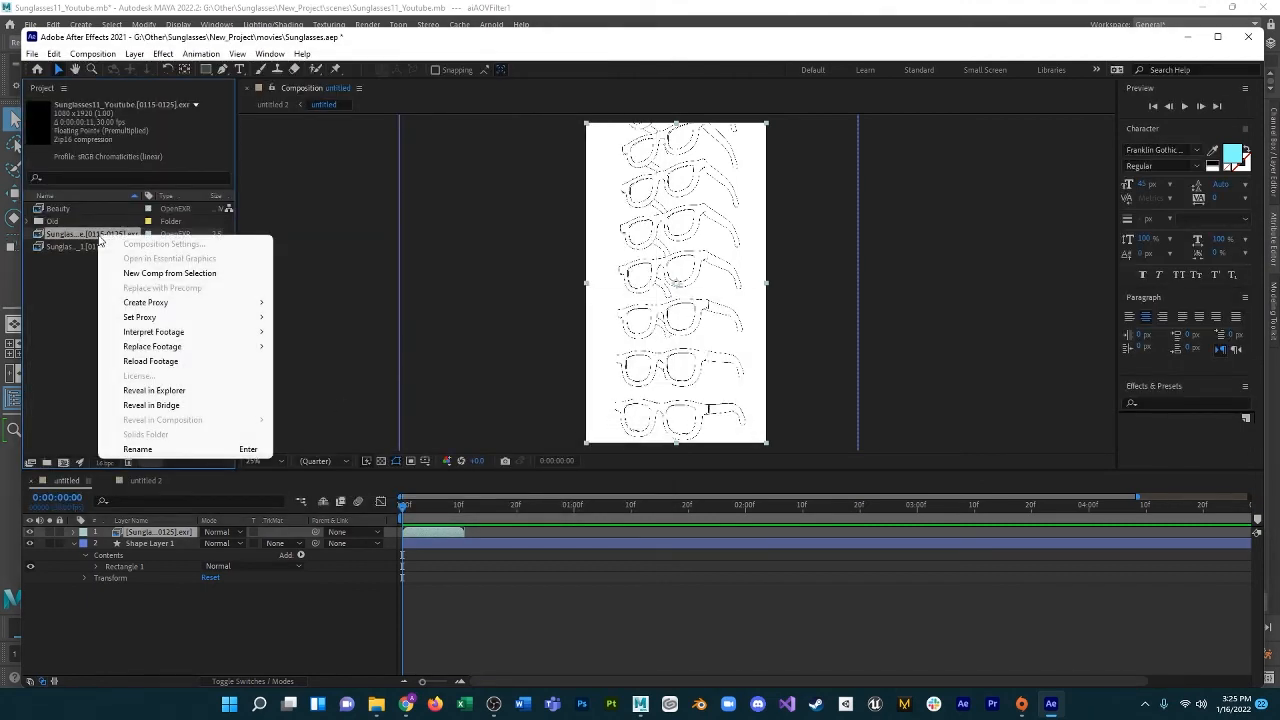
pyautogui.click(152, 332)
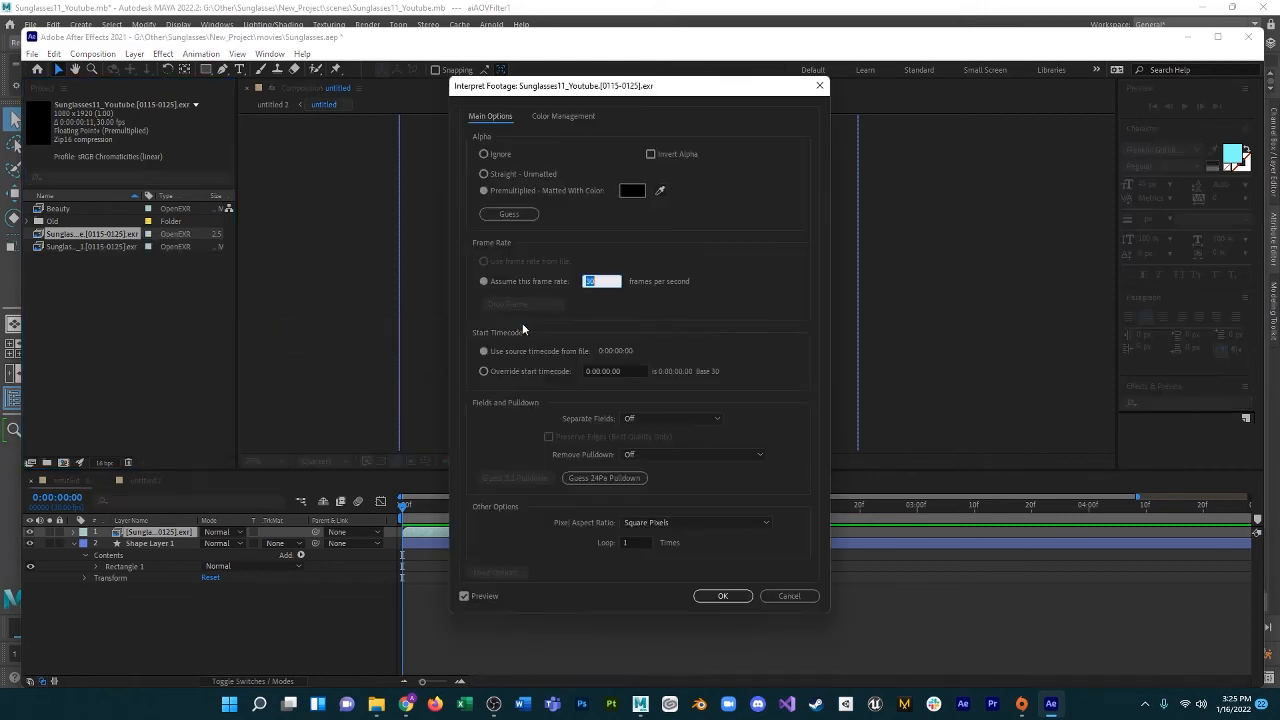
pyautogui.click(722, 596)
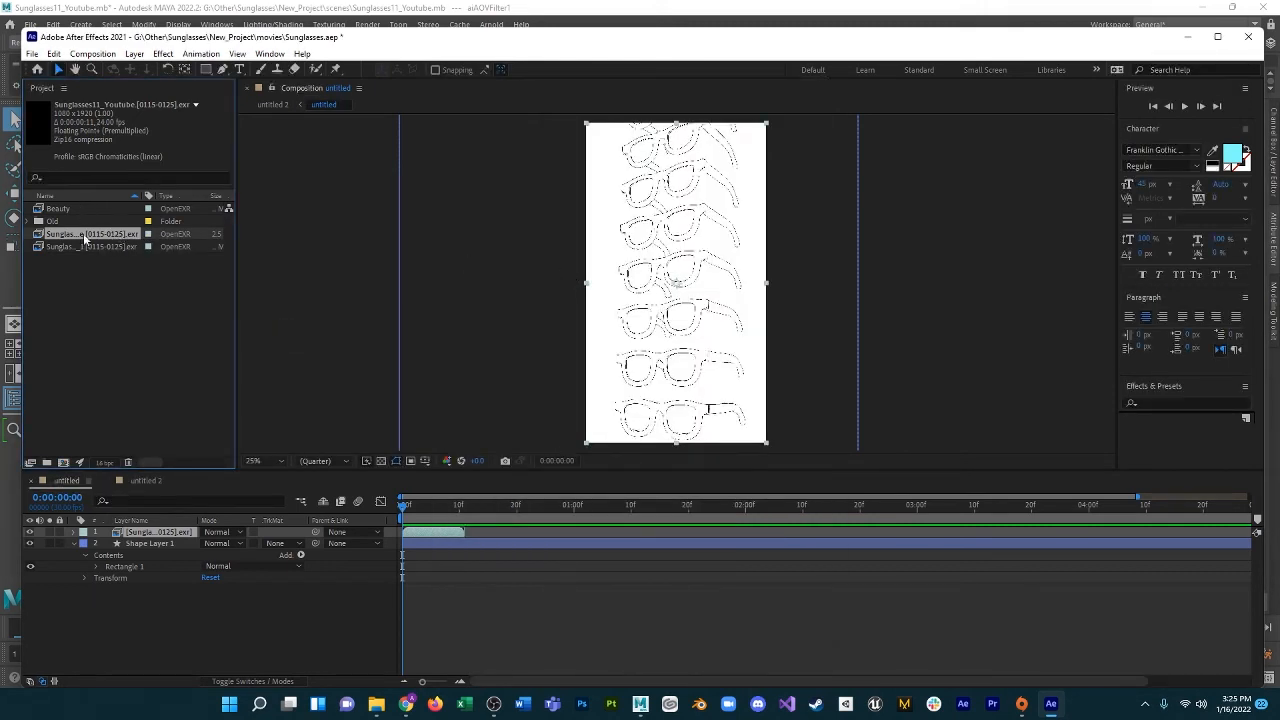
pyautogui.doubleClick(90, 234)
pyautogui.write('Contour')
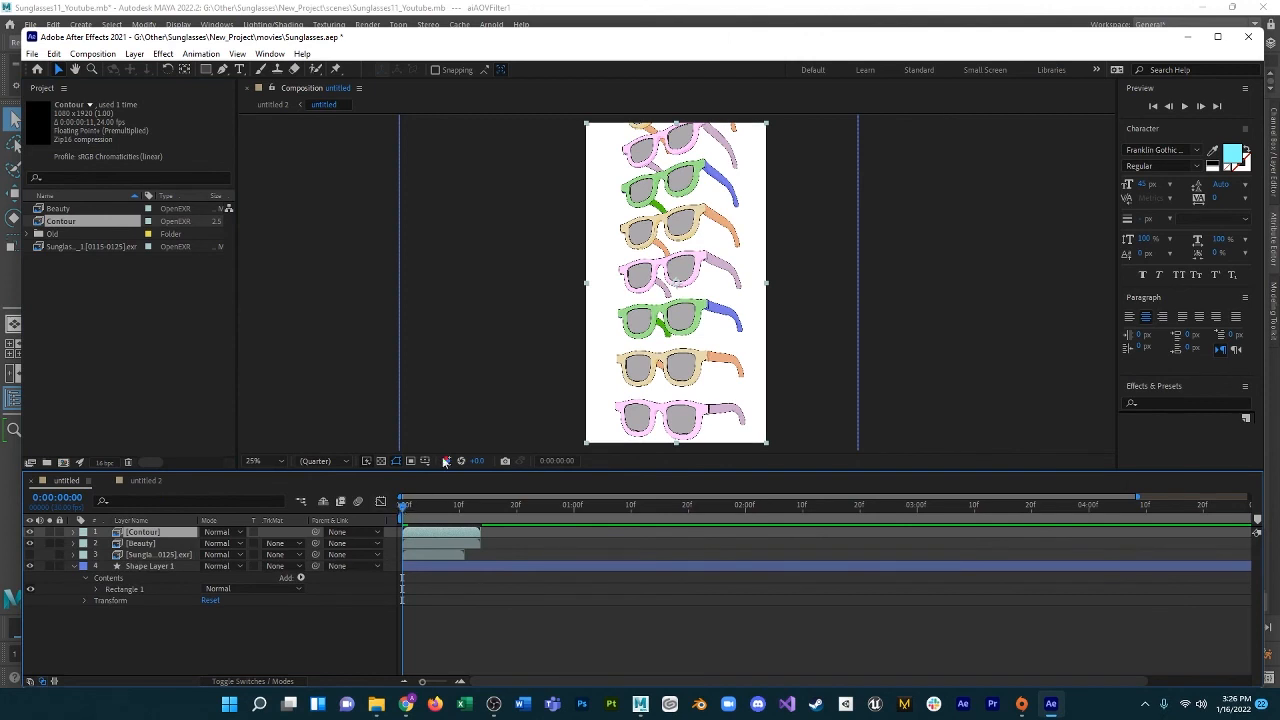
# Step: Stack the Contour and Beauty sequences in the timeline to composite outlined toon sunglasses
pyautogui.click(424, 504)
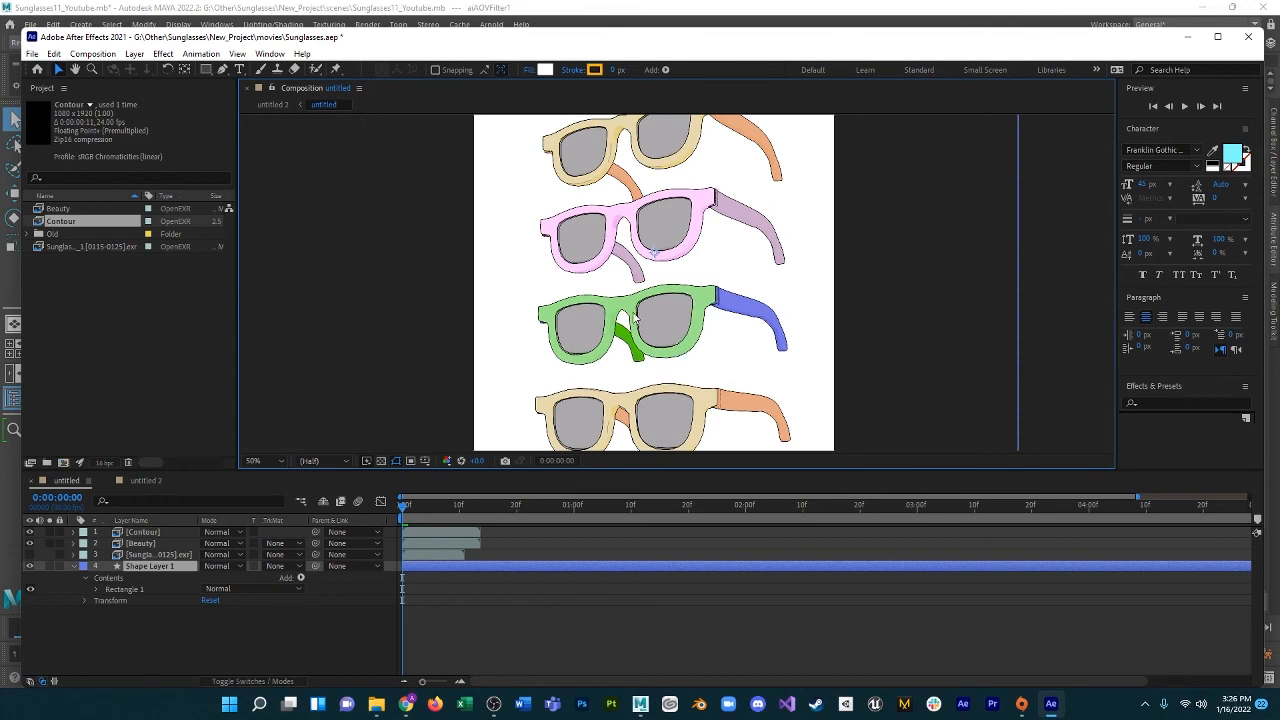
pyautogui.moveTo(830, 198)
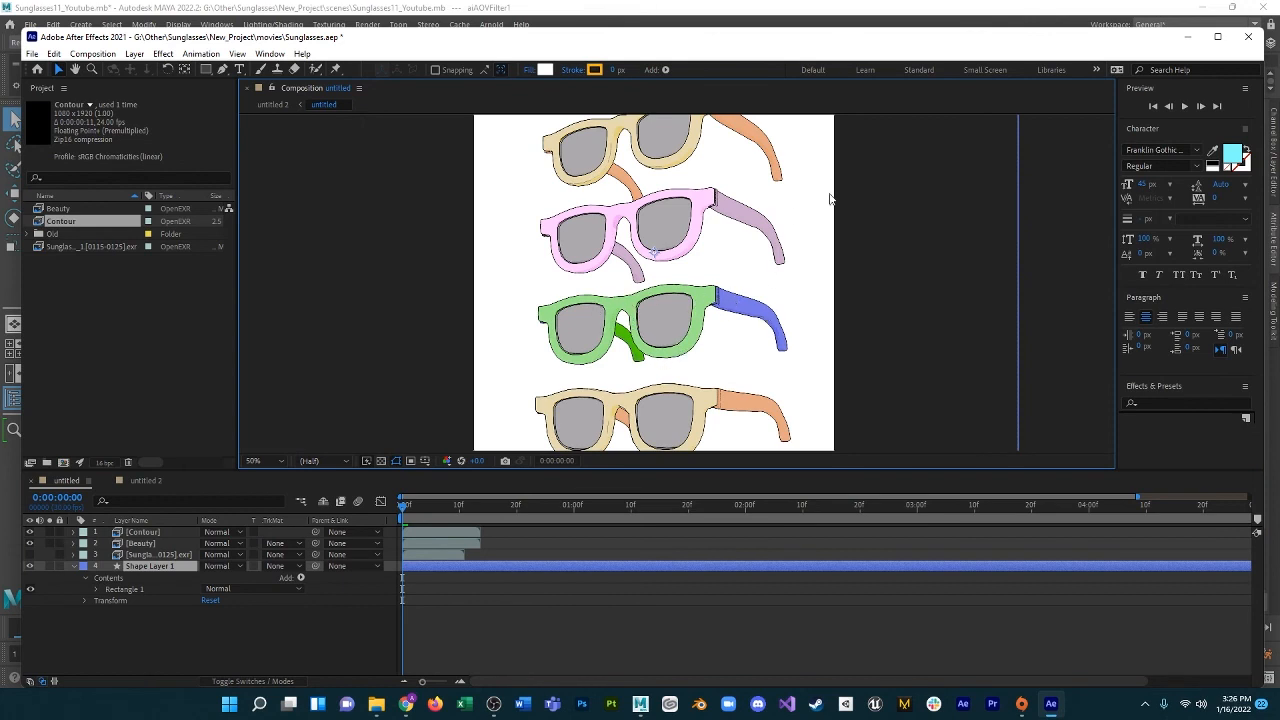